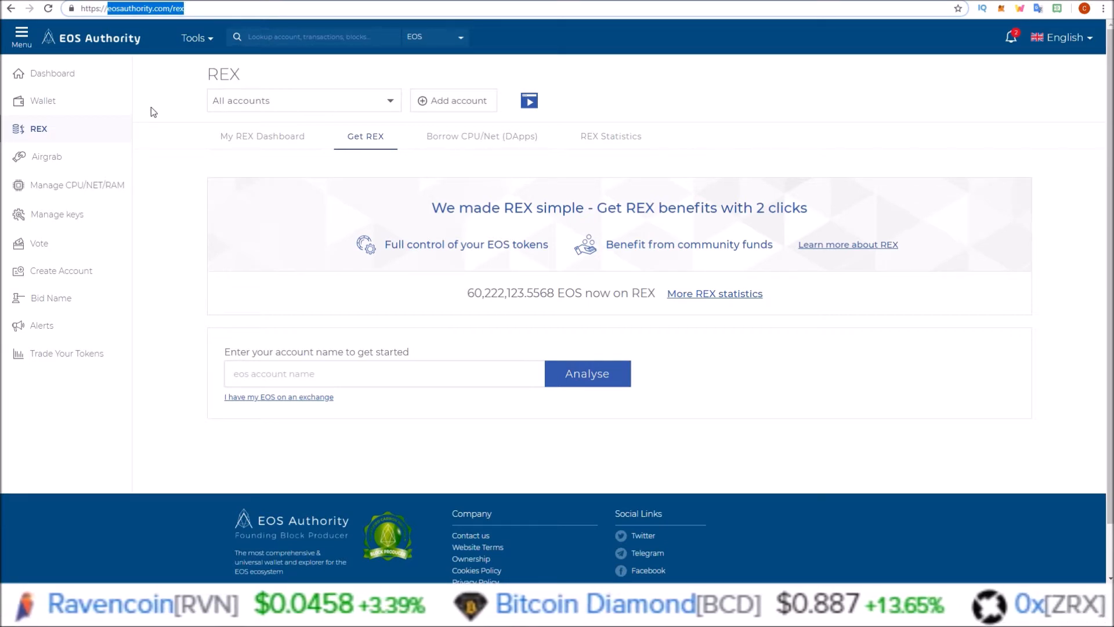
{"action": "mouse_move", "coordinate": [816, 387]}
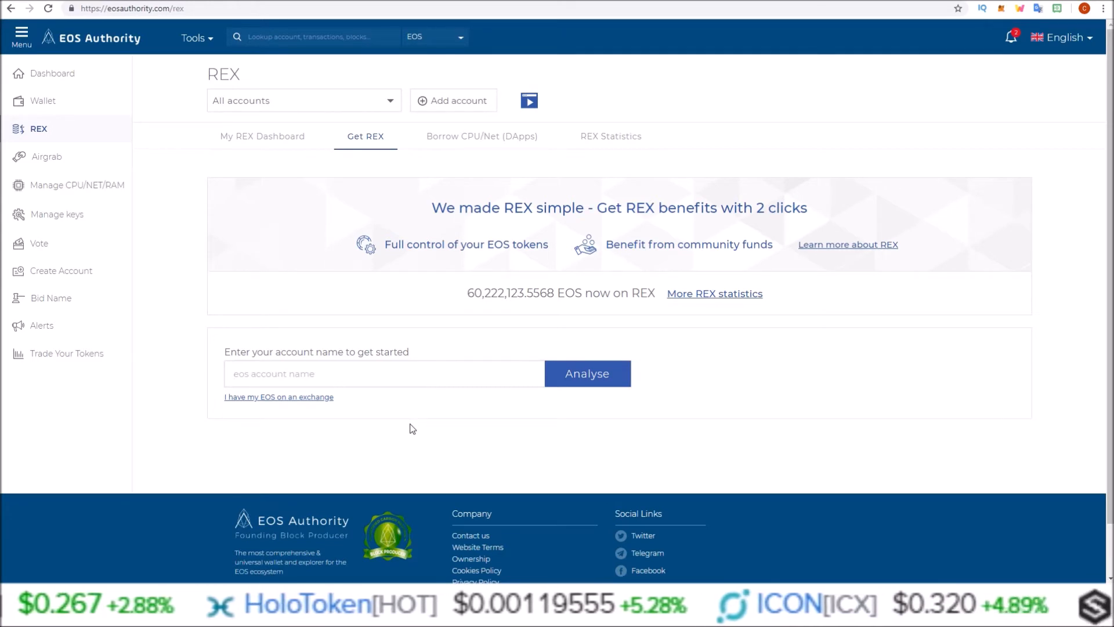
Enter the account name 'hezdsmzwgude' in the EOS account name field.
{"action": "type", "text": "hezd"}
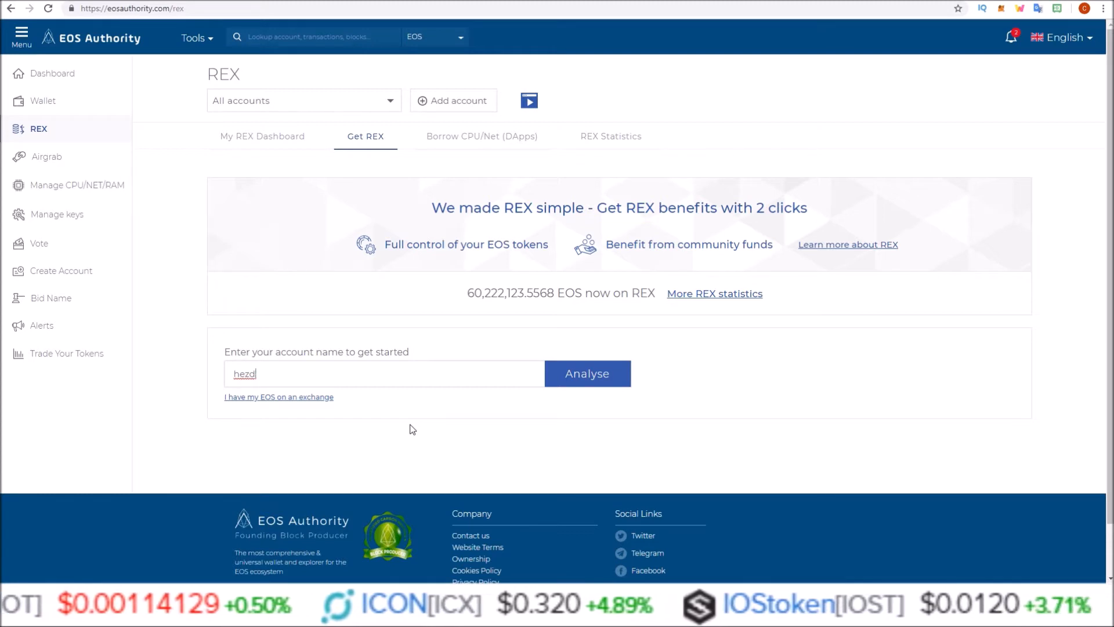
{"action": "type", "text": "smzwgude"}
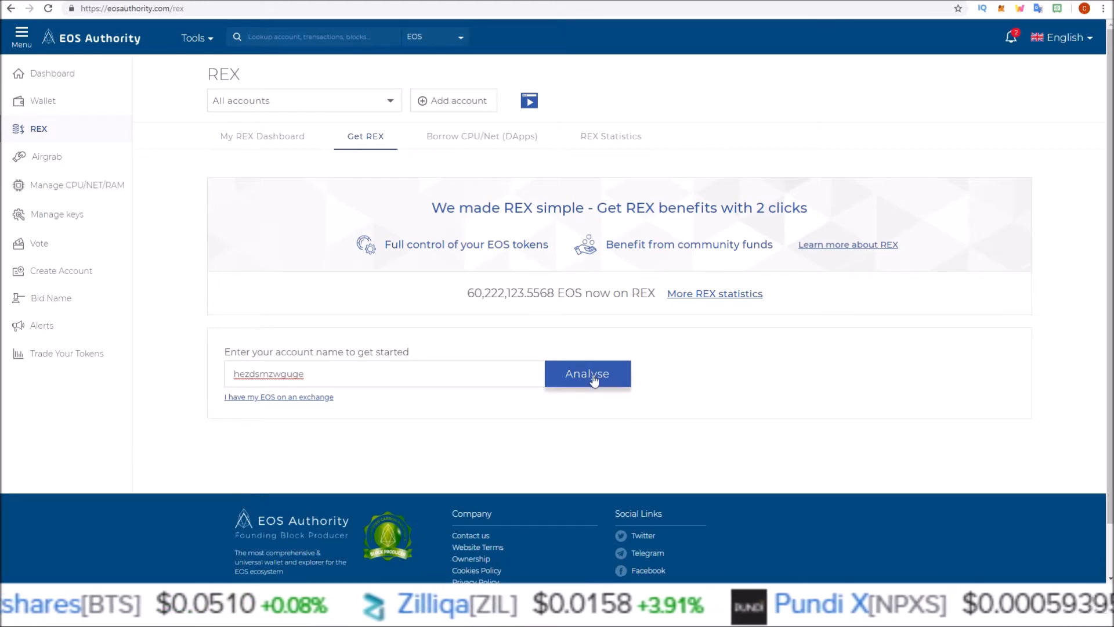
Analyse the account, try the 10% and 70% presets, then choose MAX for the full 5.5727 EOS.
{"action": "left_click", "coordinate": [587, 374]}
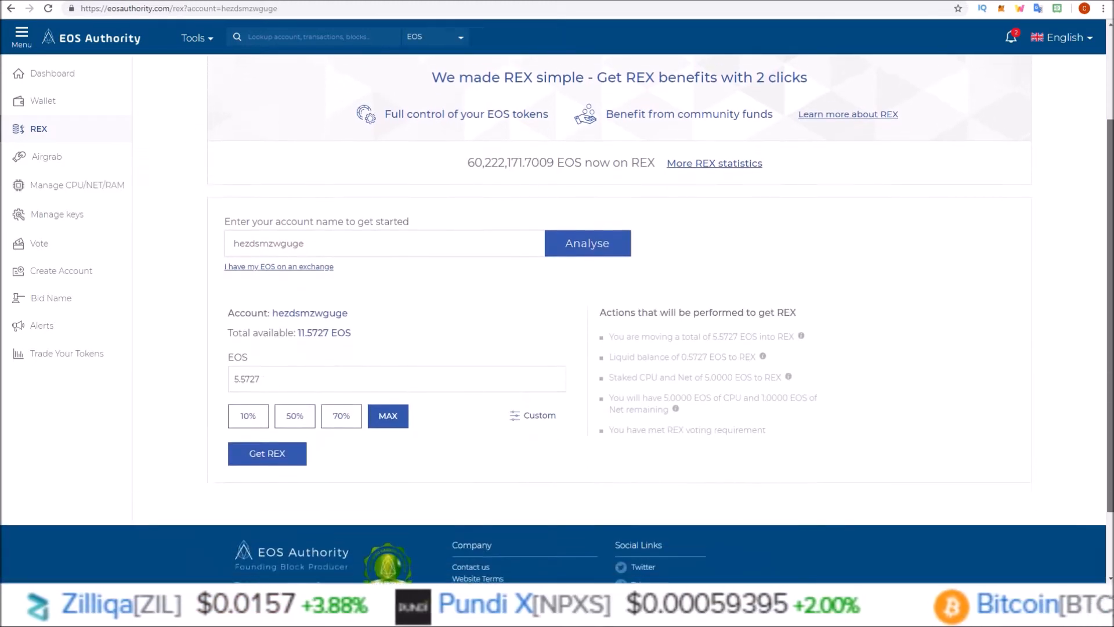
{"action": "scroll", "scroll_direction": "down", "scroll_amount": 3}
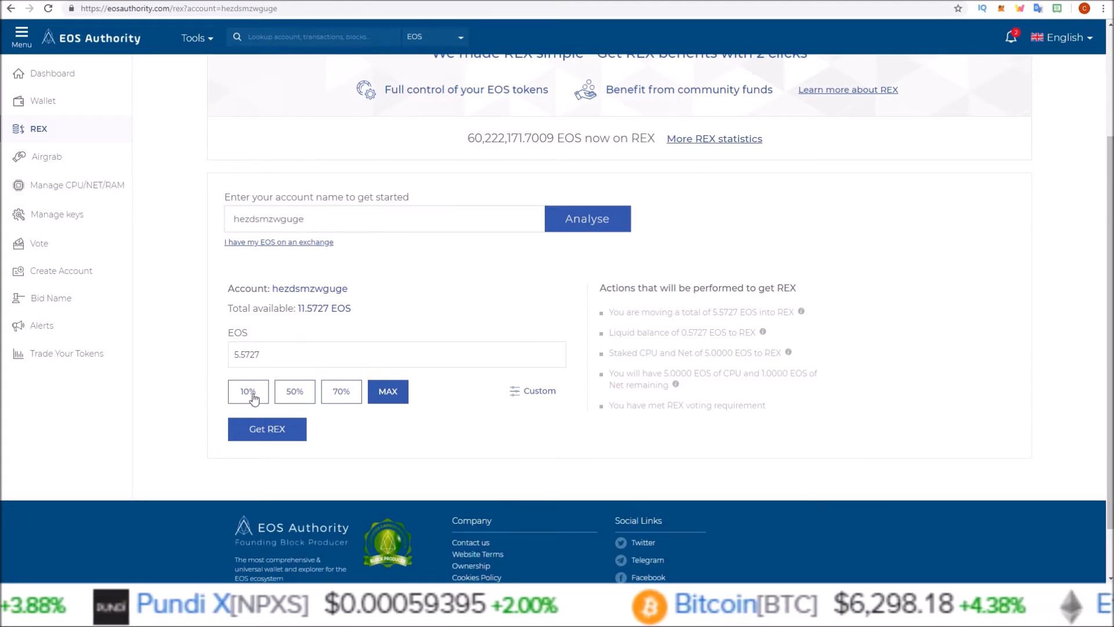
{"action": "left_click", "coordinate": [248, 391]}
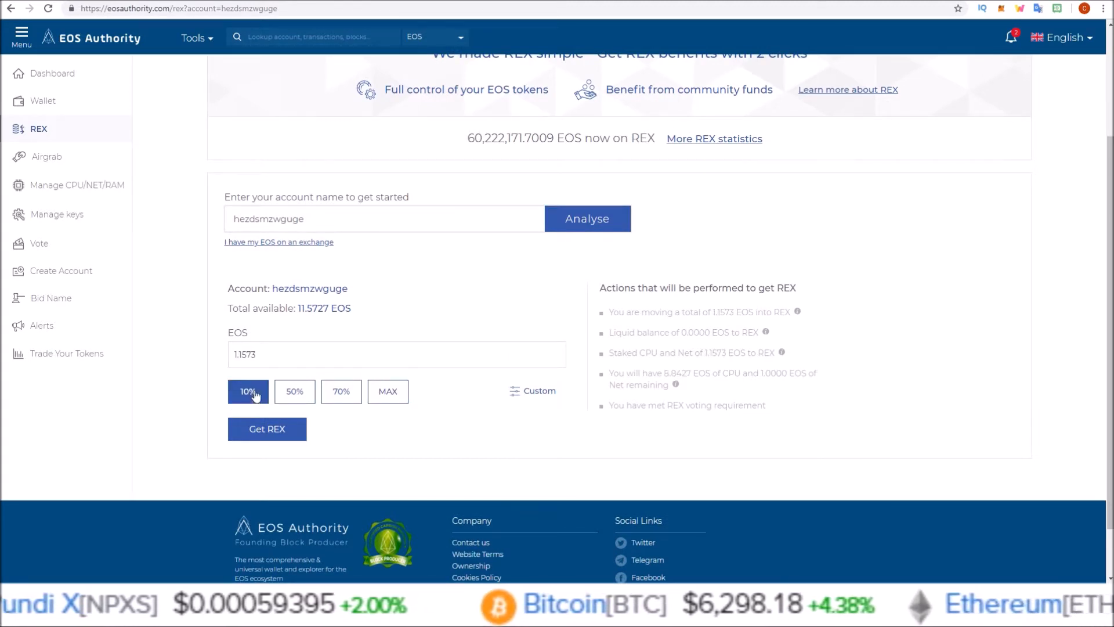
{"action": "left_click", "coordinate": [341, 391]}
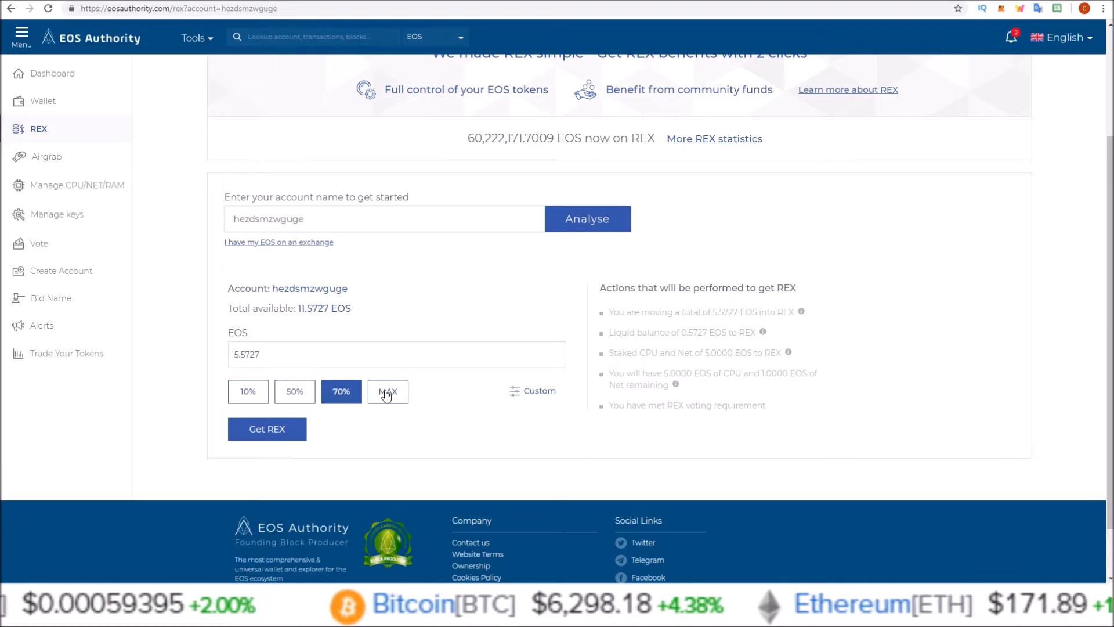
{"action": "left_click", "coordinate": [388, 391]}
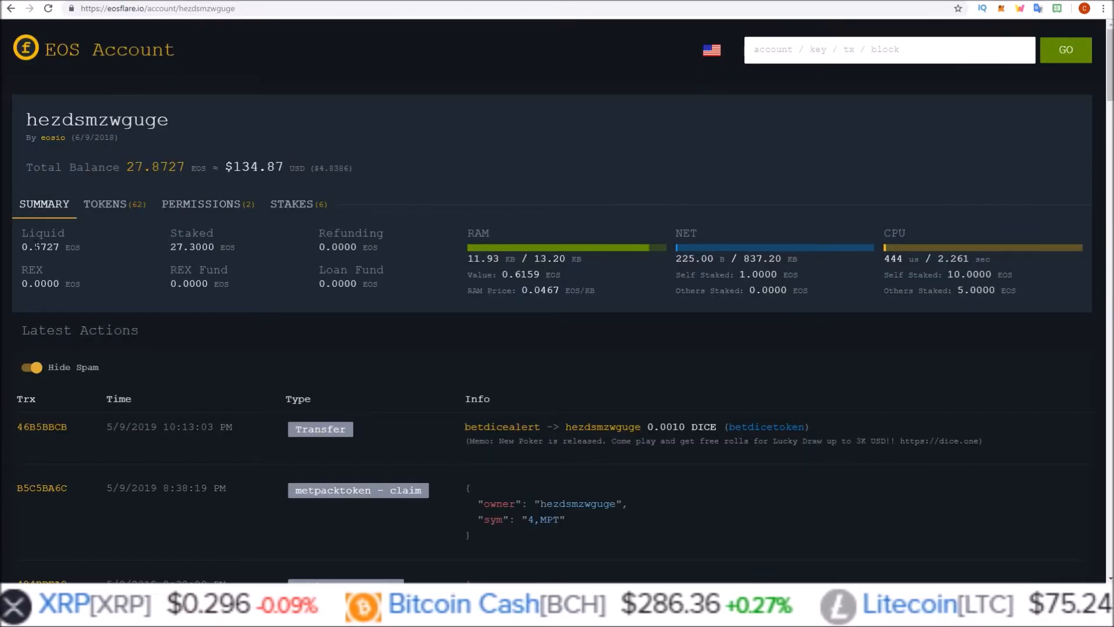
{"action": "double_click", "coordinate": [46, 246]}
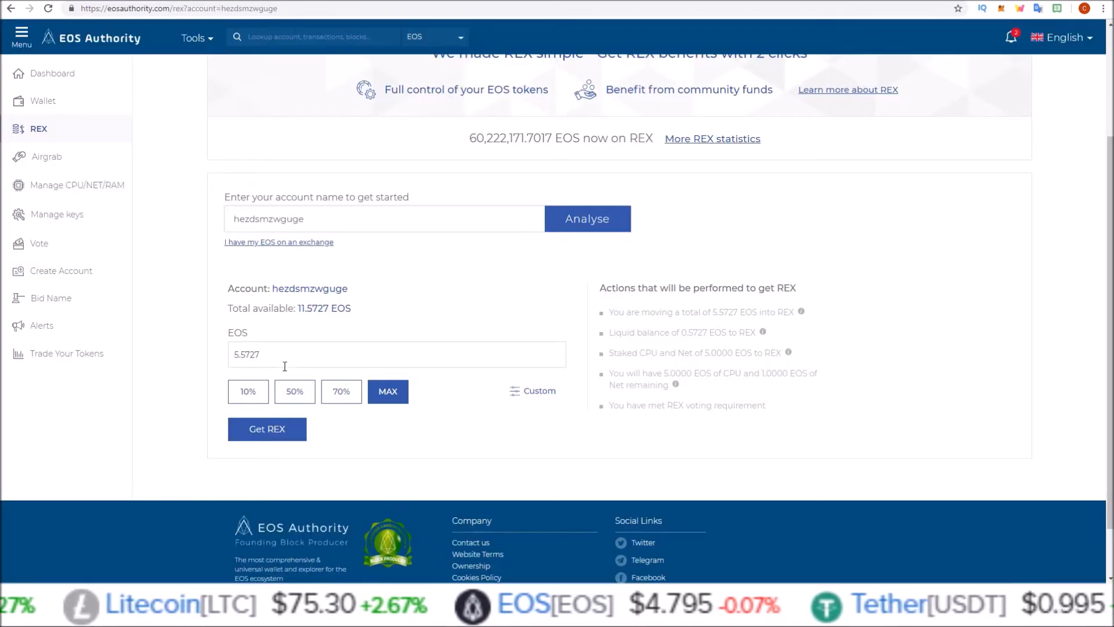
{"action": "double_click", "coordinate": [324, 308]}
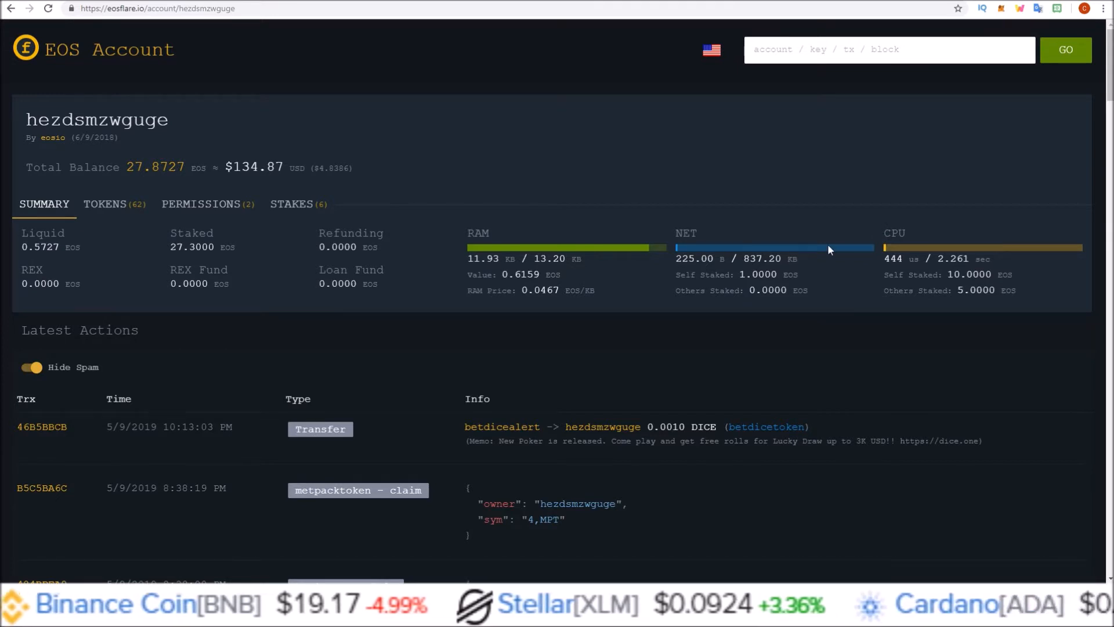
{"action": "mouse_move", "coordinate": [137, 19]}
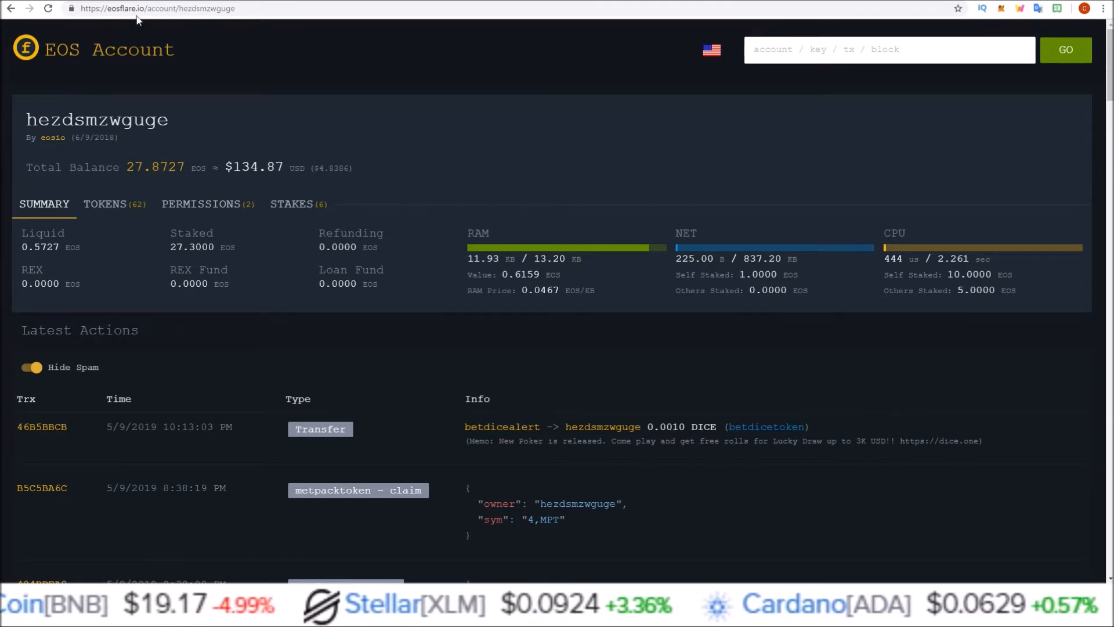
{"action": "left_click", "coordinate": [157, 8]}
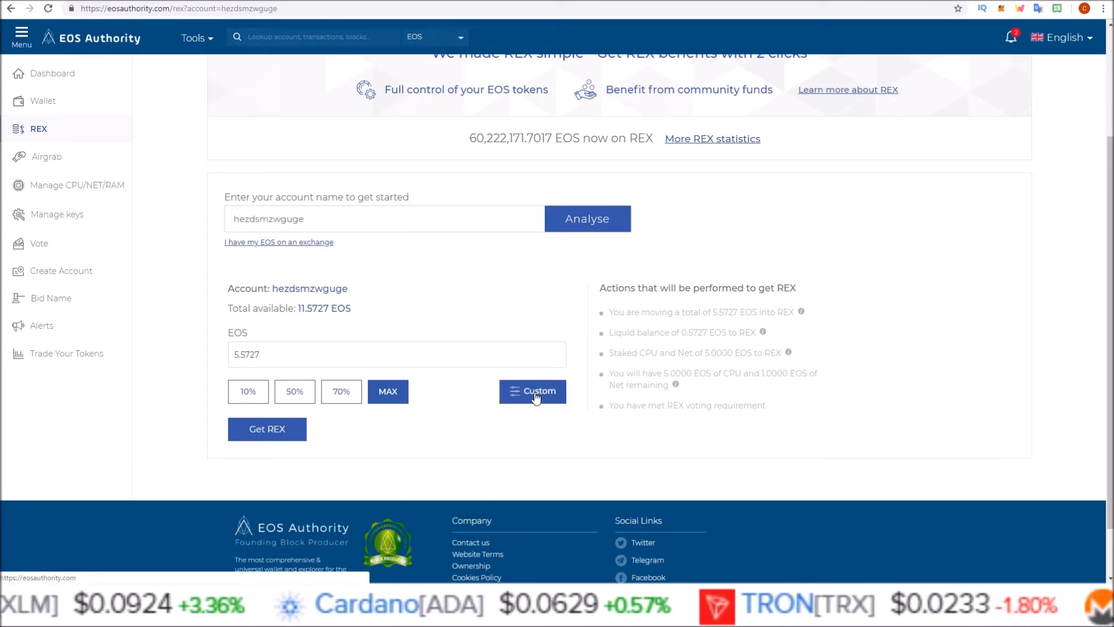
Switch to the Custom split showing 0.5727 liquid, 5.0000 CPU staked and no net stake.
{"action": "left_click", "coordinate": [532, 391]}
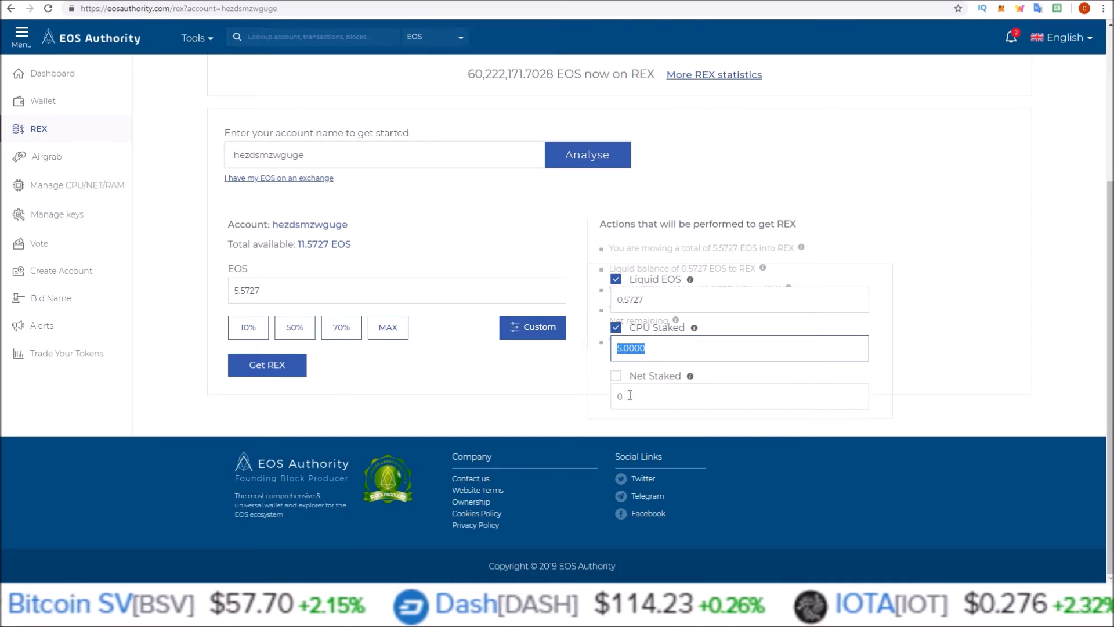
{"action": "left_click", "coordinate": [157, 8]}
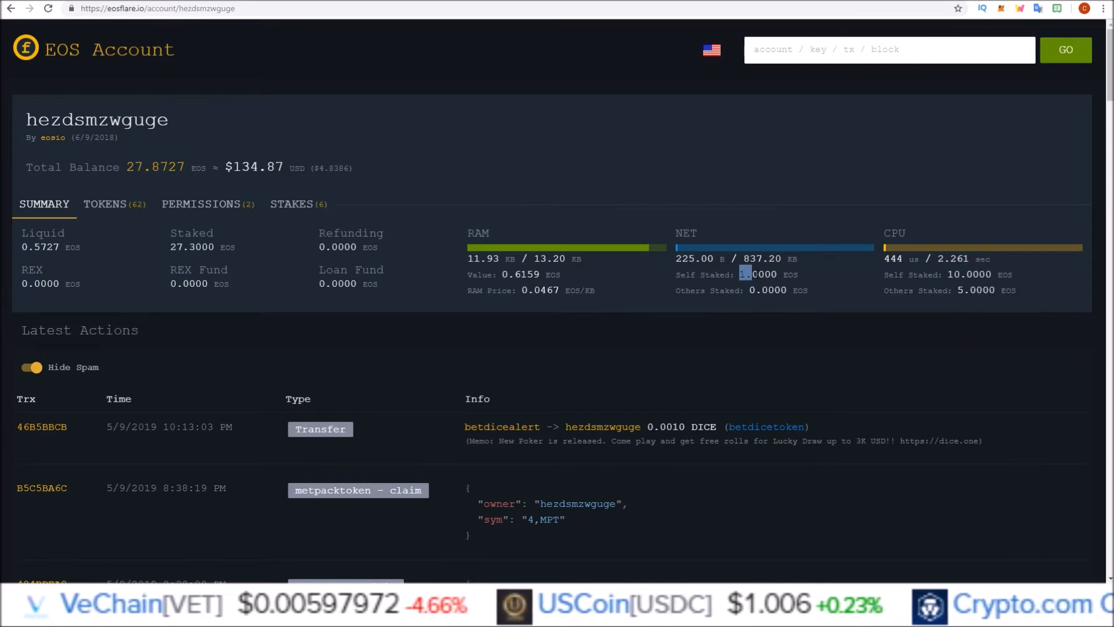
{"action": "double_click", "coordinate": [758, 274]}
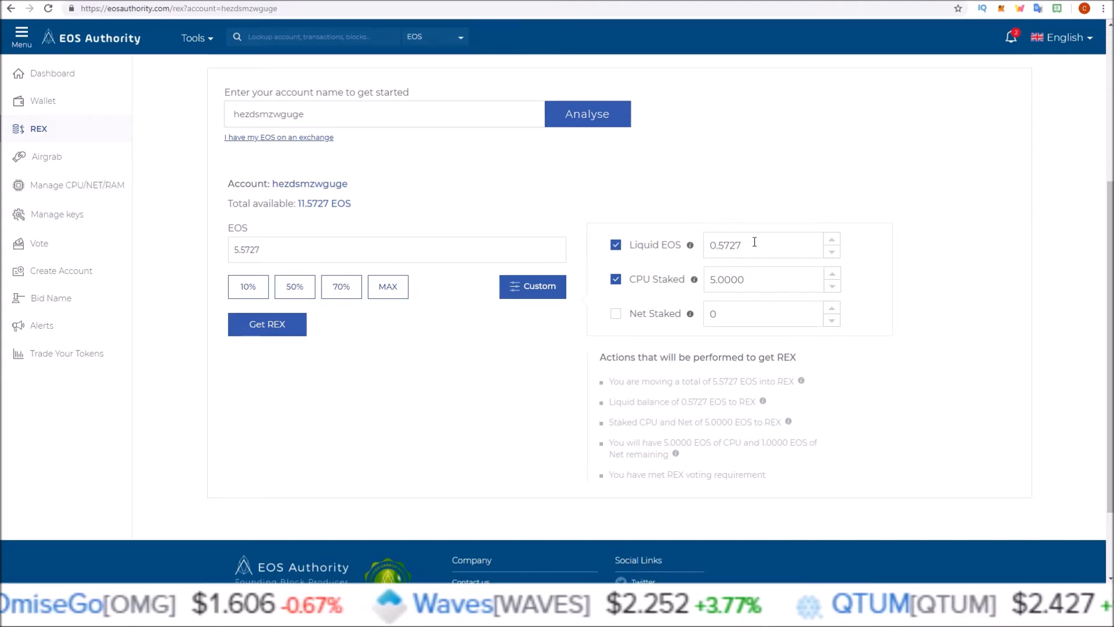
{"action": "mouse_move", "coordinate": [729, 278]}
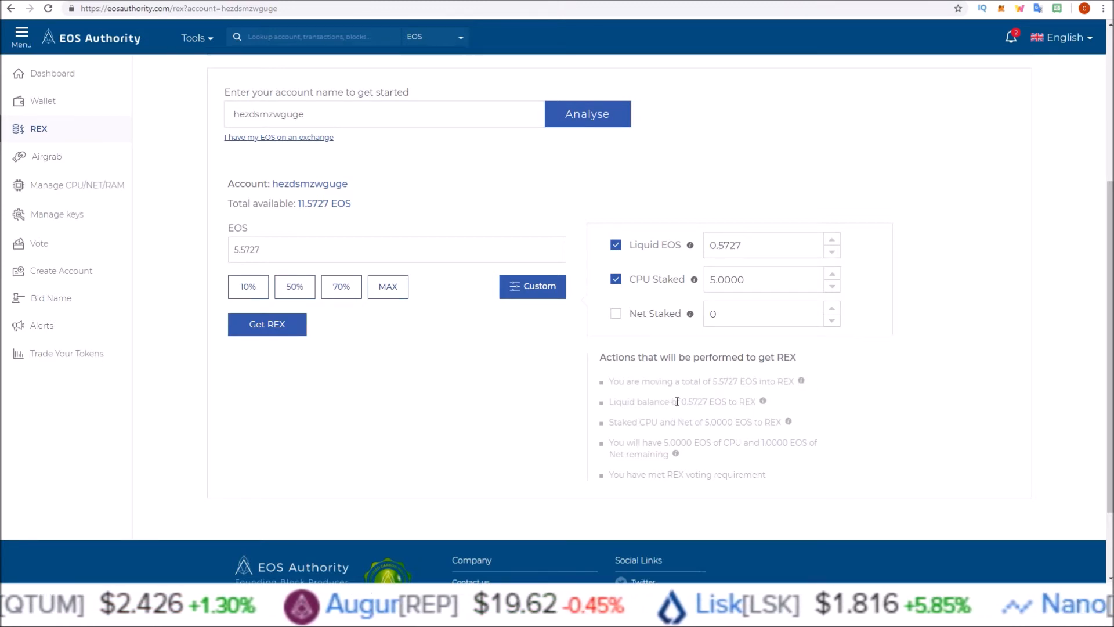
Set CPU Staked to 4 so the total to move into REX becomes 4.5727 EOS.
{"action": "double_click", "coordinate": [718, 421]}
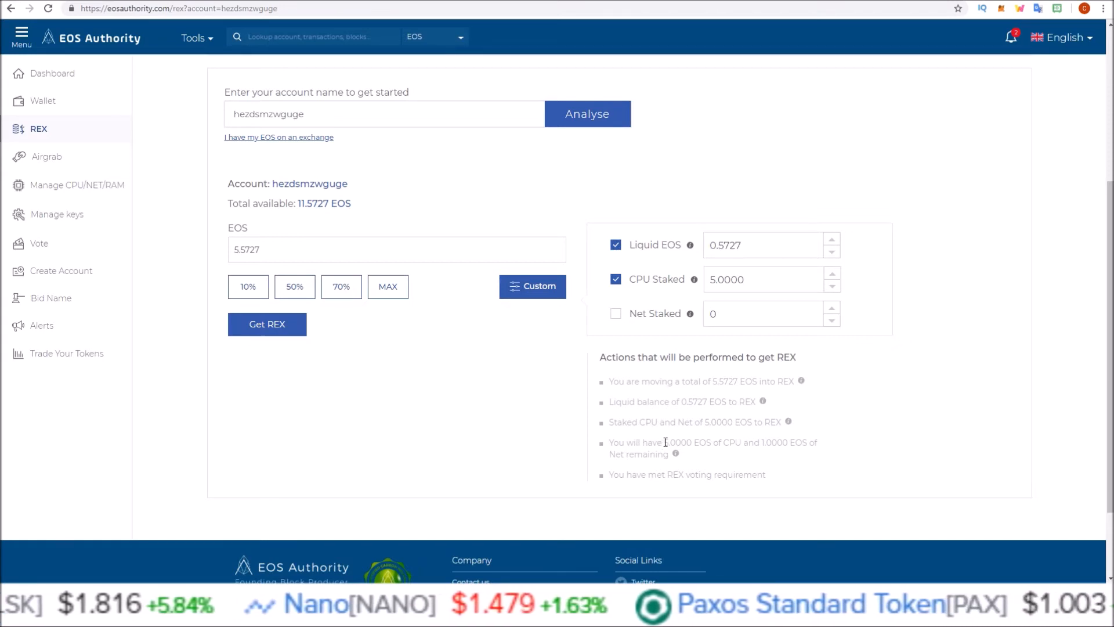
{"action": "double_click", "coordinate": [672, 442]}
{"action": "type", "text": "4"}
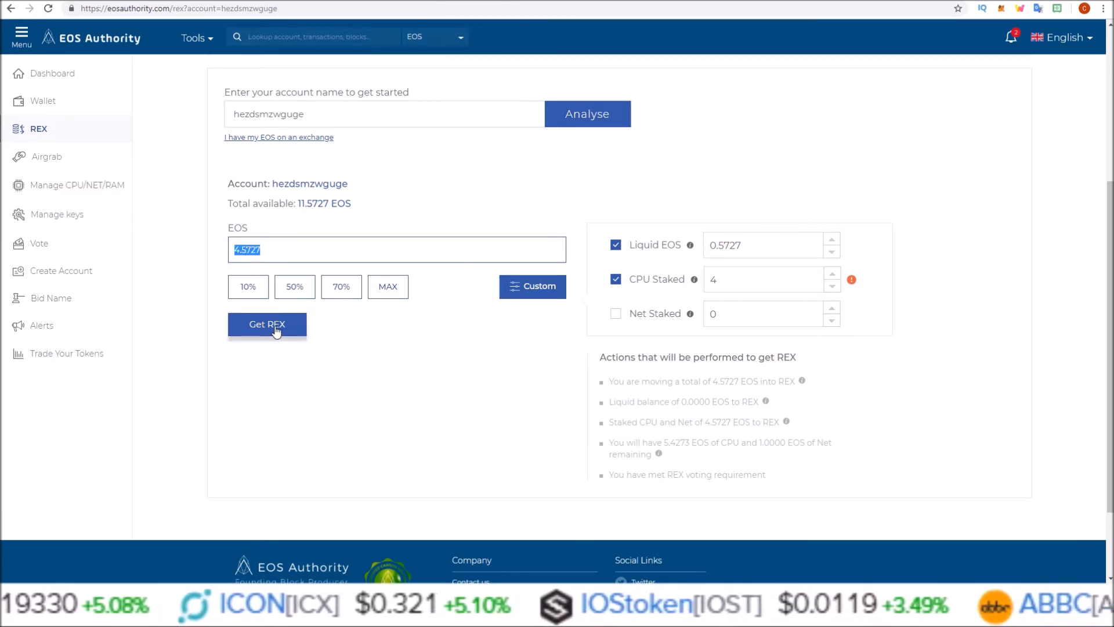
Submit Get REX for 4.5727 EOS and choose Scatter as the signing wallet.
{"action": "left_click", "coordinate": [267, 324]}
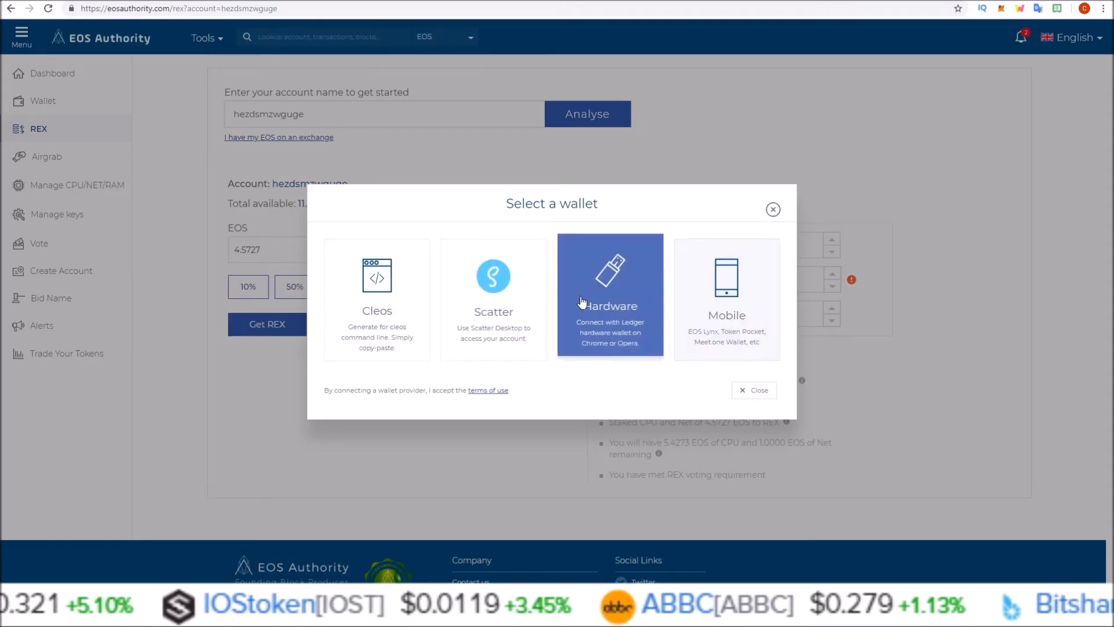
{"action": "mouse_move", "coordinate": [493, 295]}
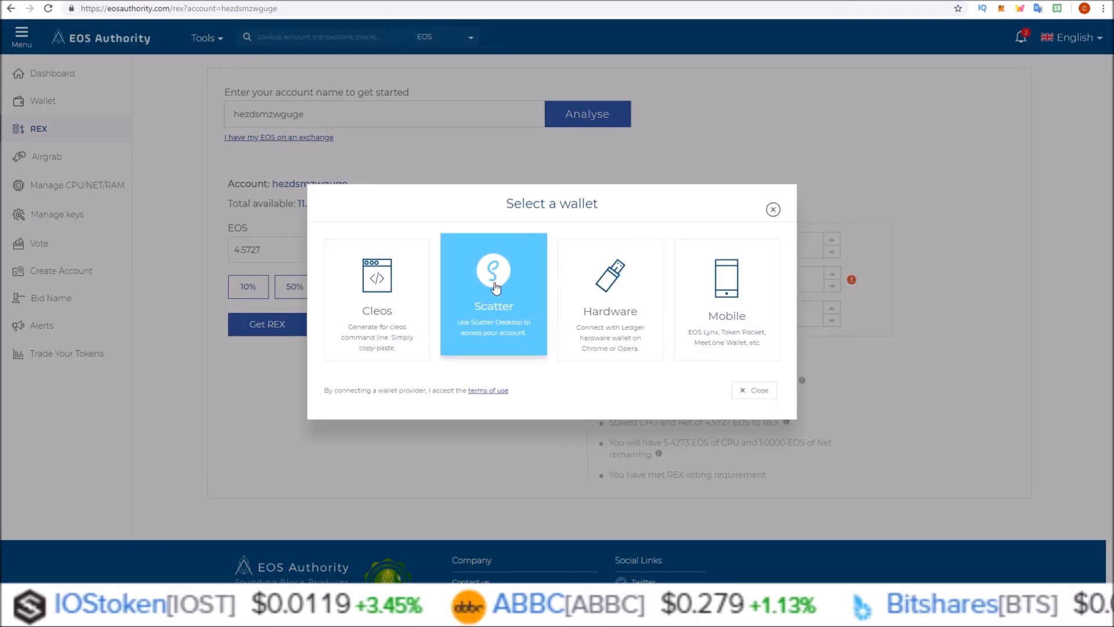
{"action": "left_click", "coordinate": [493, 295]}
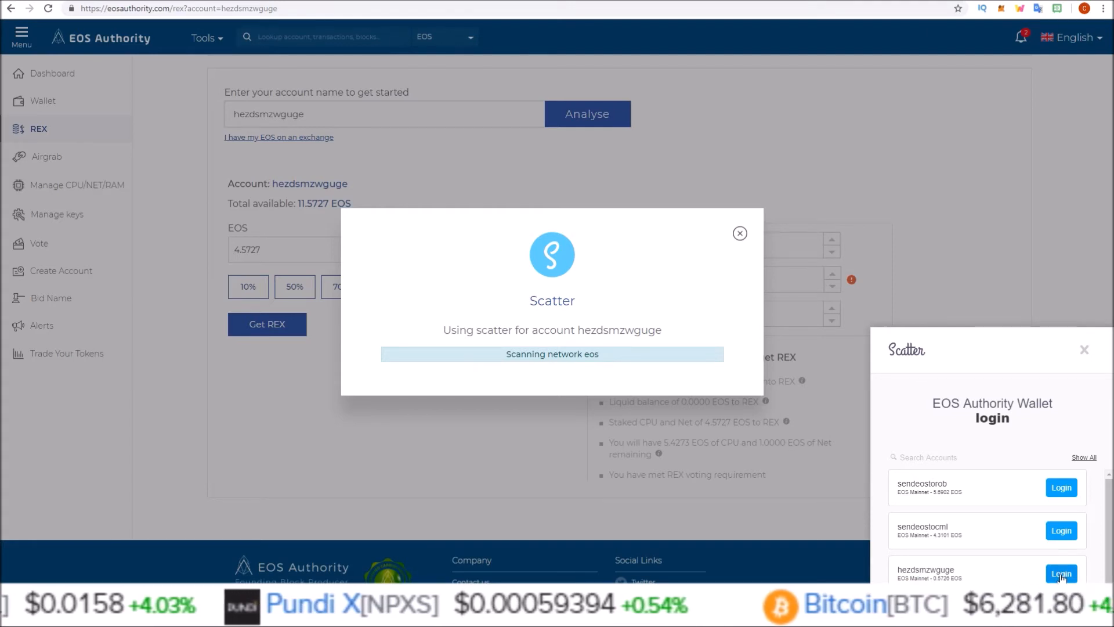
Log in with the account in Scatter and allow the unstaketorex transaction of 4.5727 EOS.
{"action": "left_click", "coordinate": [1060, 573]}
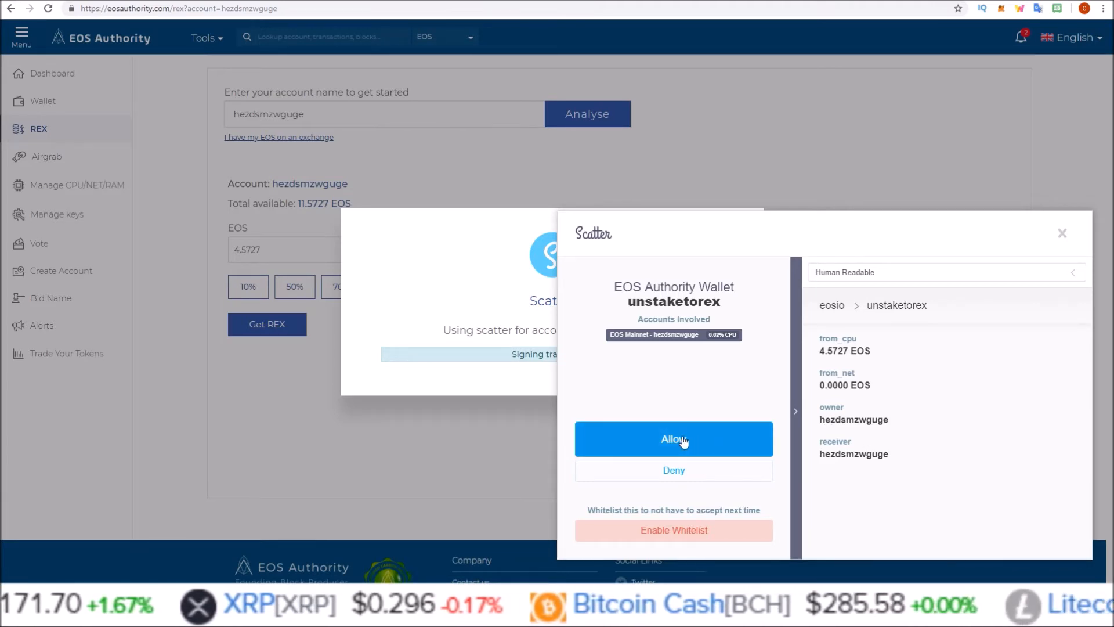
{"action": "left_click", "coordinate": [673, 438]}
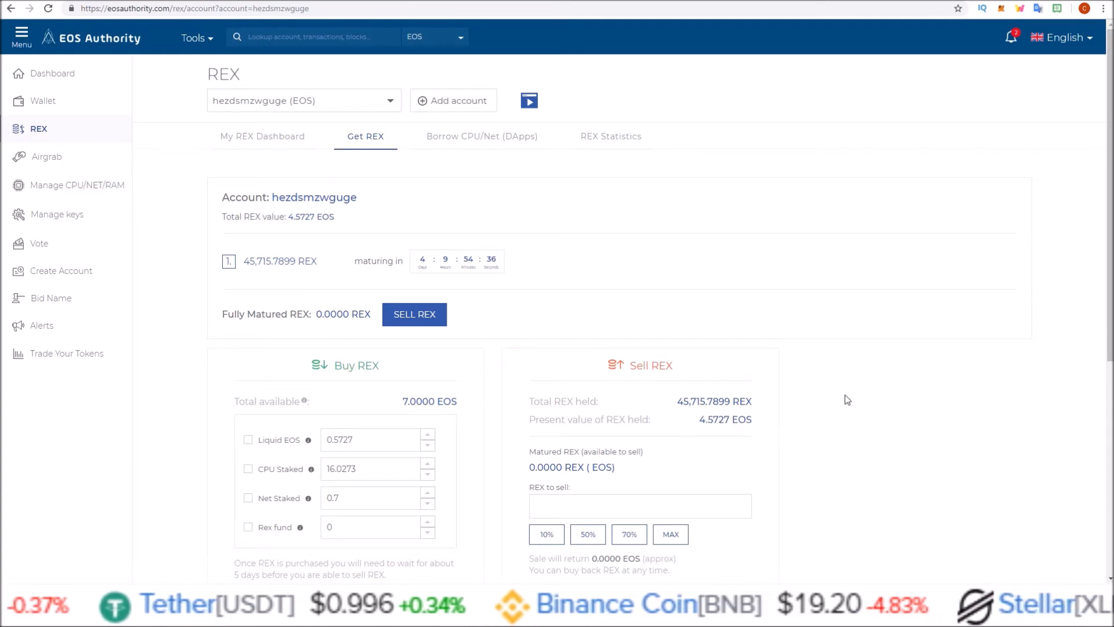
Review the Sell REX panel: 0.0000 REX matured to sell, 45,715.7899 REX held.
{"action": "scroll", "scroll_direction": "down", "scroll_amount": 3}
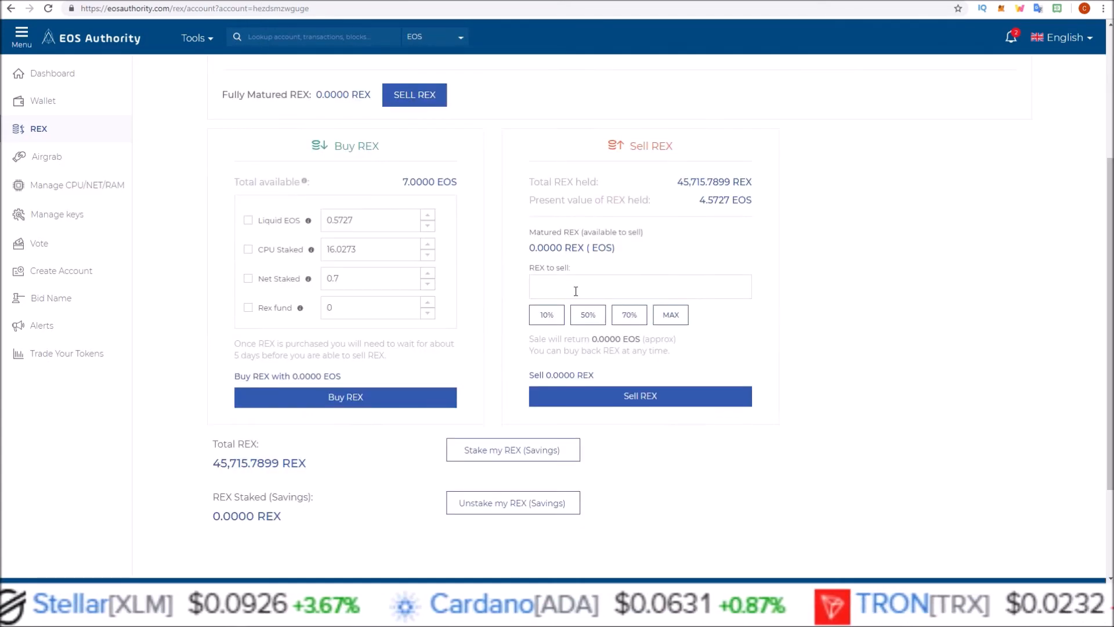
{"action": "mouse_move", "coordinate": [639, 396]}
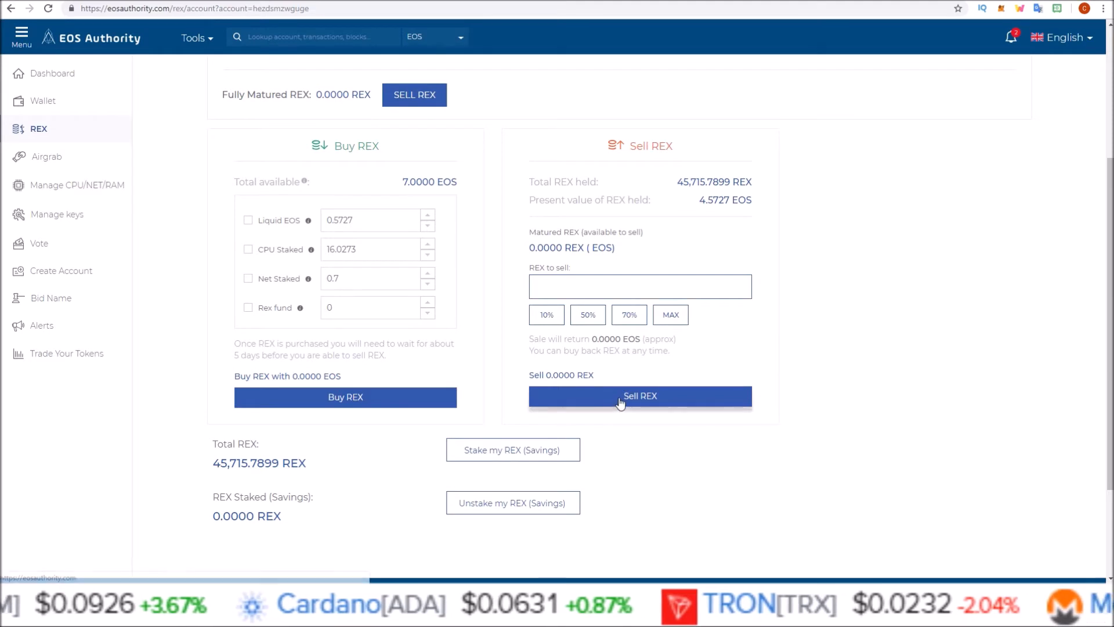
{"action": "left_click", "coordinate": [638, 287]}
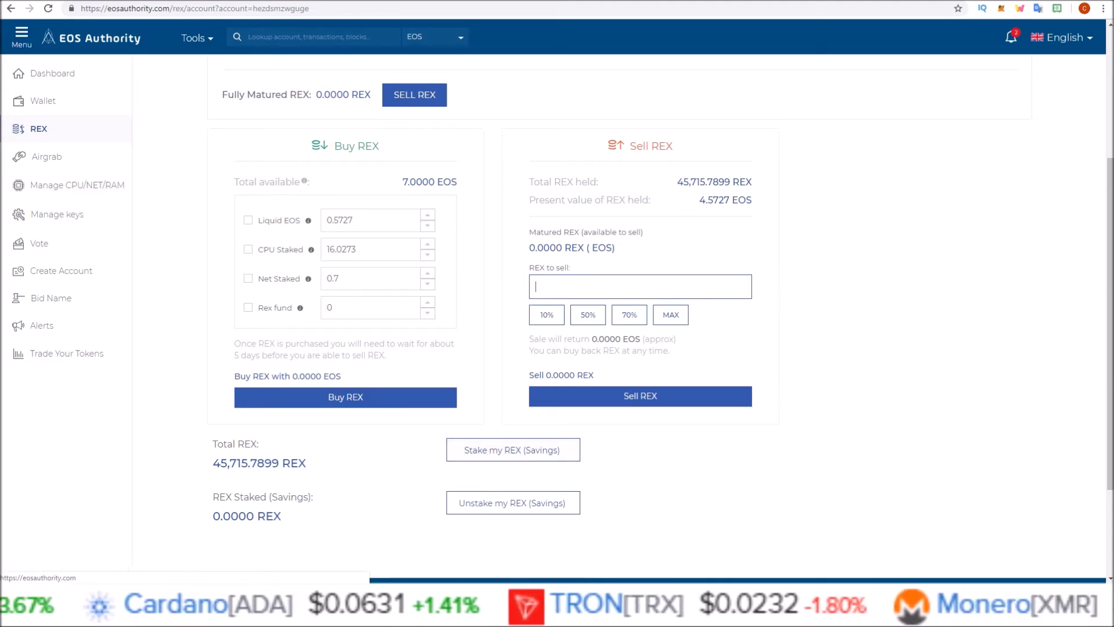
{"action": "scroll", "scroll_direction": "up", "scroll_amount": 3}
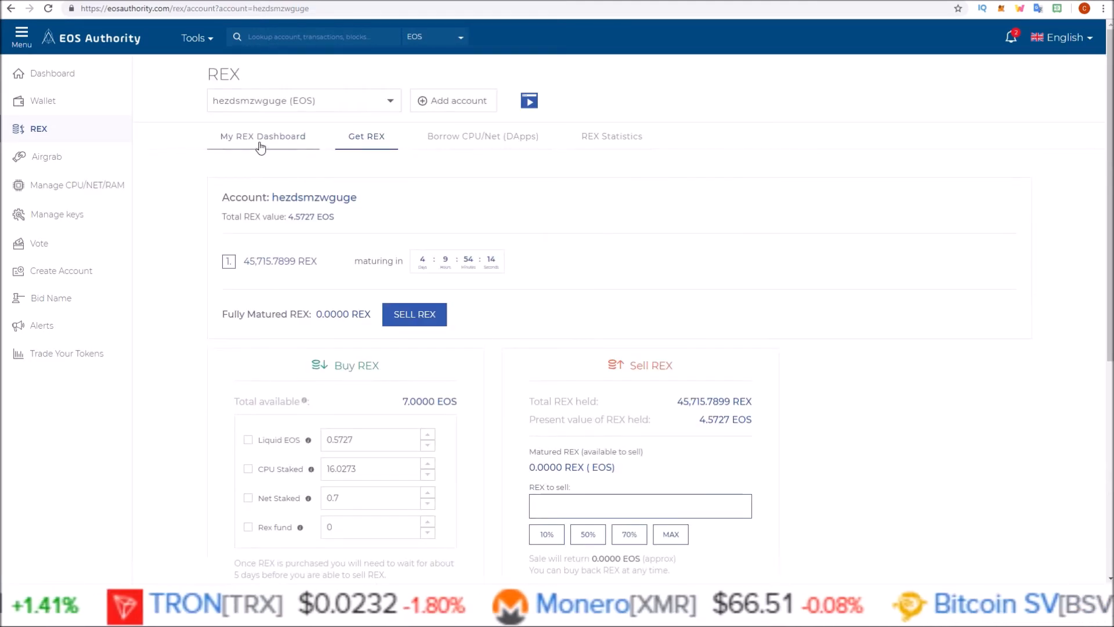
Review the REX dashboard stats, highlighting the total REX value of 4.5727 EOS.
{"action": "left_click", "coordinate": [262, 137]}
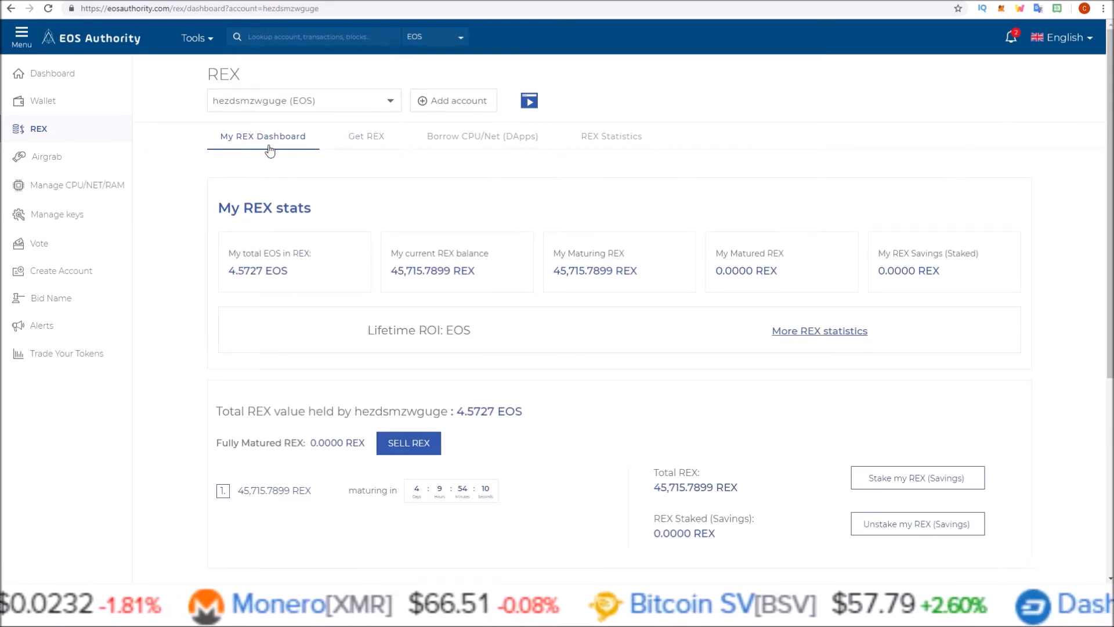
{"action": "scroll", "scroll_direction": "down", "scroll_amount": 3}
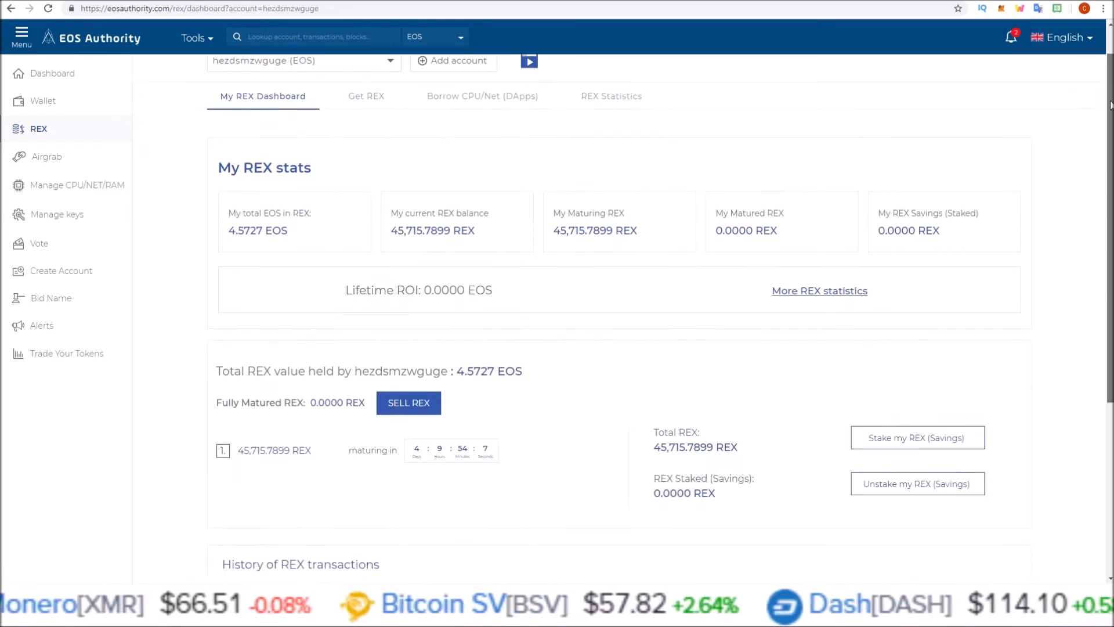
{"action": "scroll", "scroll_direction": "down", "scroll_amount": 3}
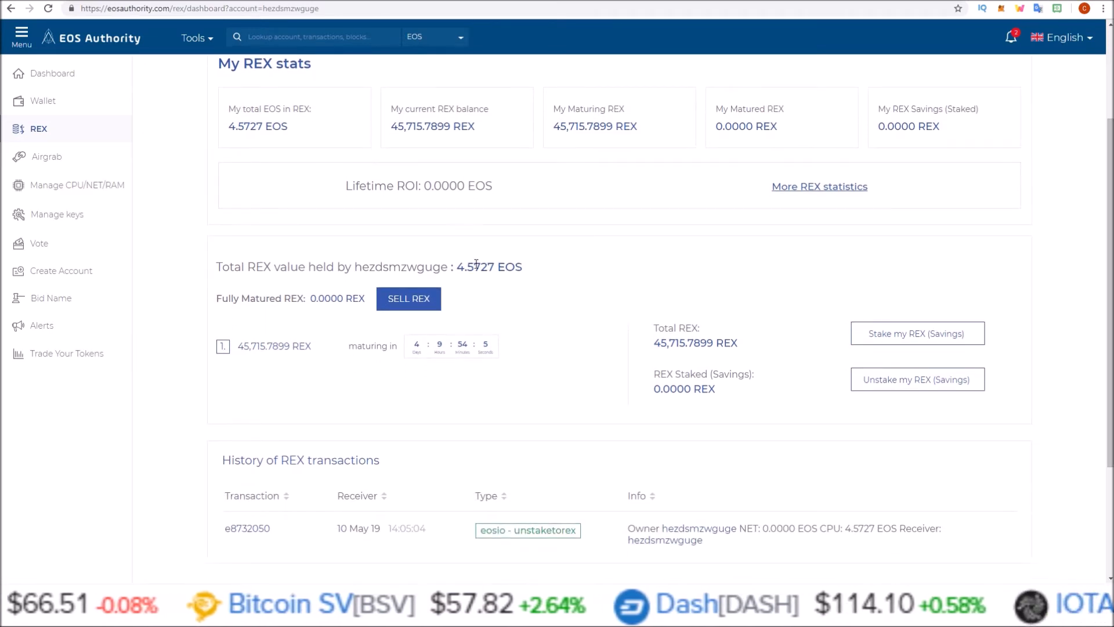
{"action": "double_click", "coordinate": [273, 346]}
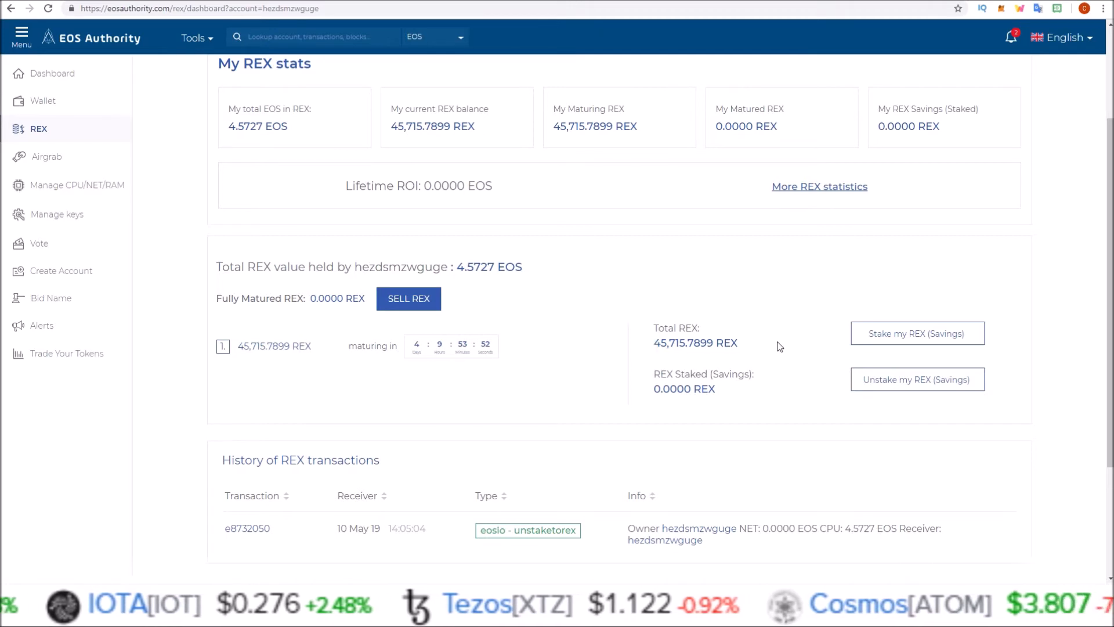
{"action": "scroll", "scroll_direction": "down", "scroll_amount": 3}
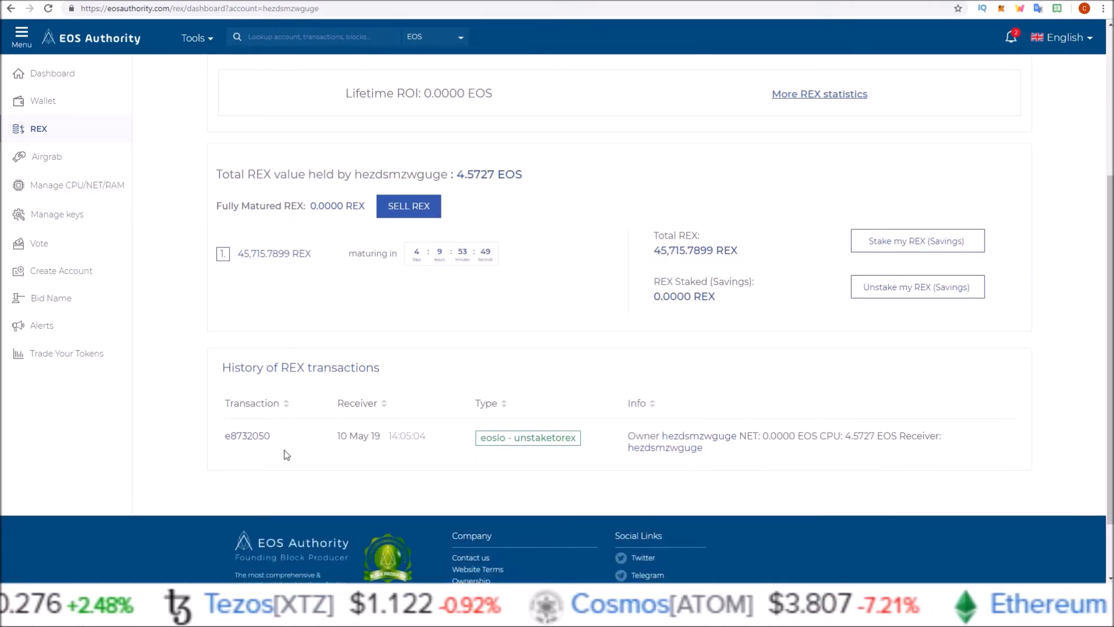
{"action": "scroll", "scroll_direction": "up", "scroll_amount": 3}
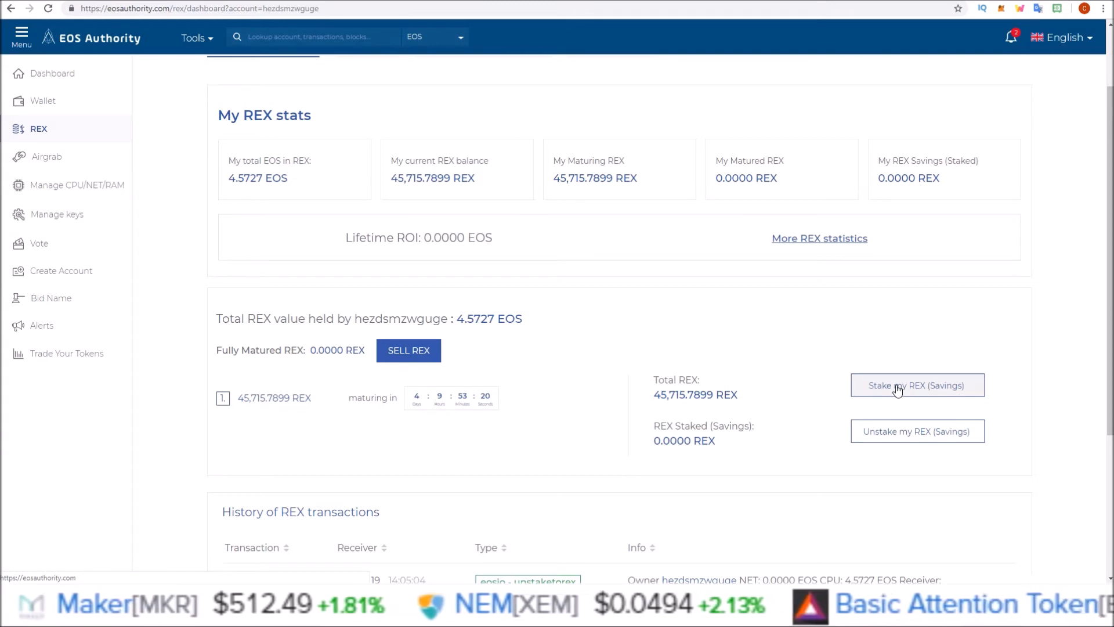
{"action": "mouse_move", "coordinate": [483, 394]}
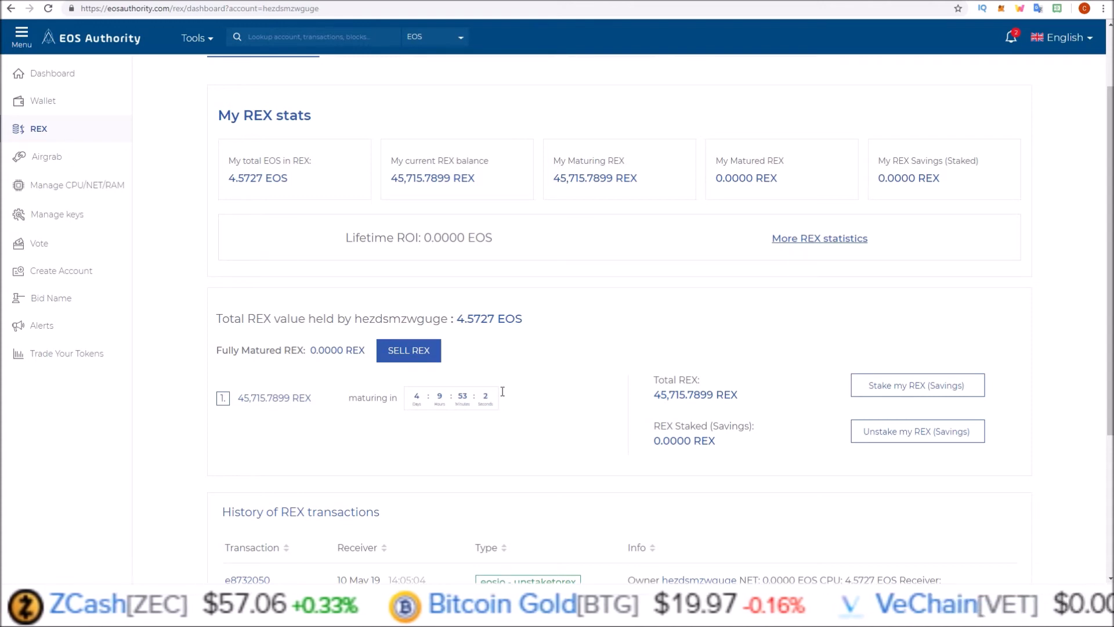
Bring up the 'Stake my REX (Savings)' option for the maturing REX.
{"action": "left_click", "coordinate": [917, 386]}
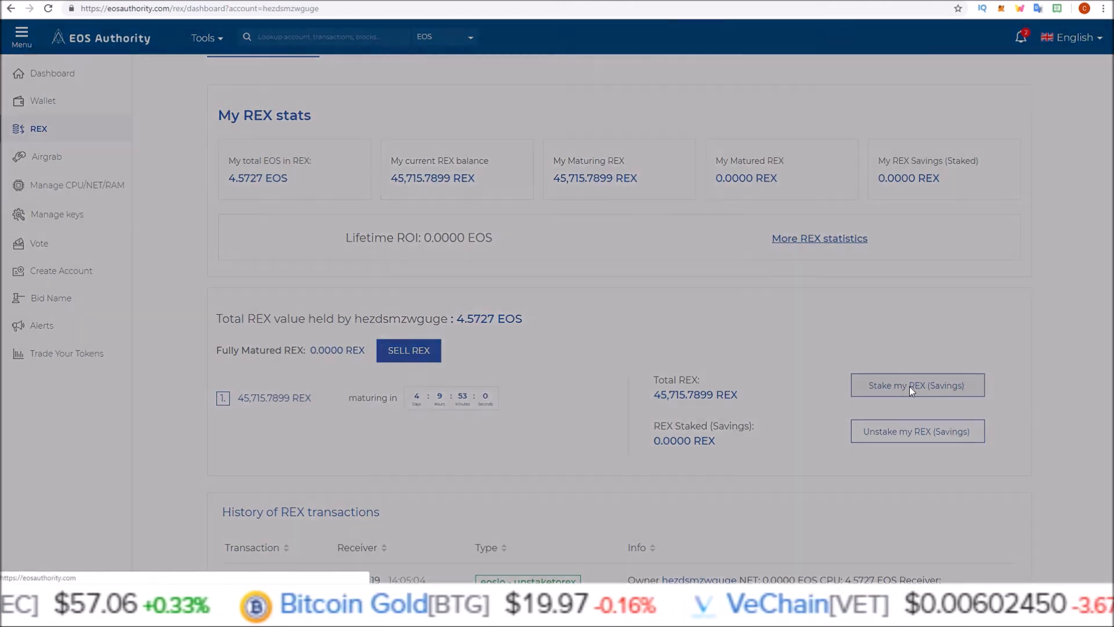
Inspect the 45,715.7899 REX eligible amount, then close the move-to-savings dialog without staking.
{"action": "left_click", "coordinate": [916, 385]}
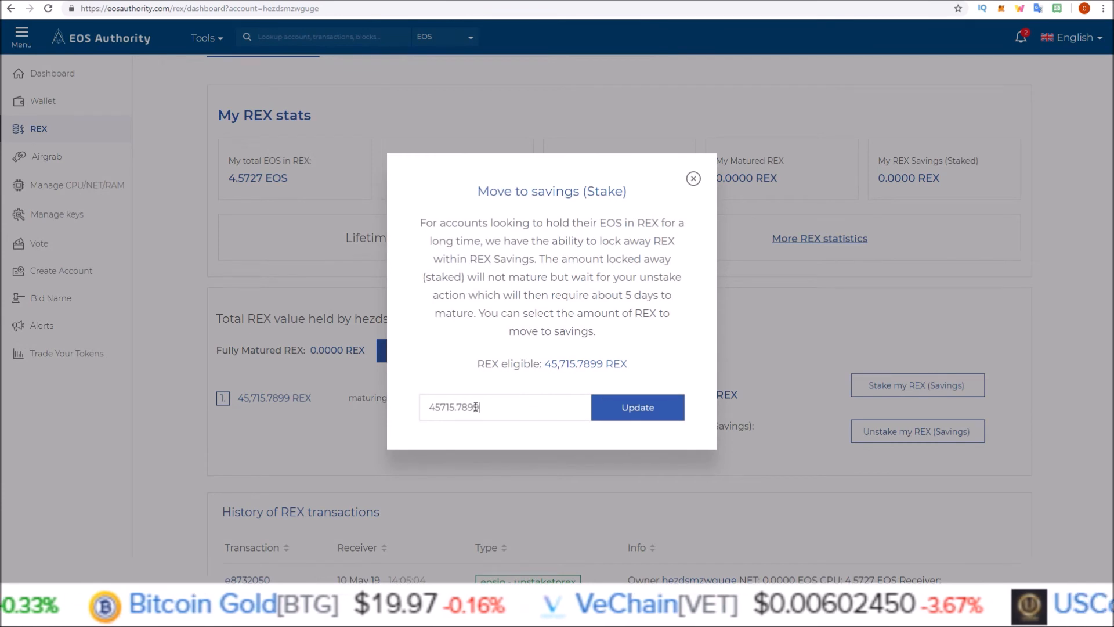
{"action": "double_click", "coordinate": [461, 407]}
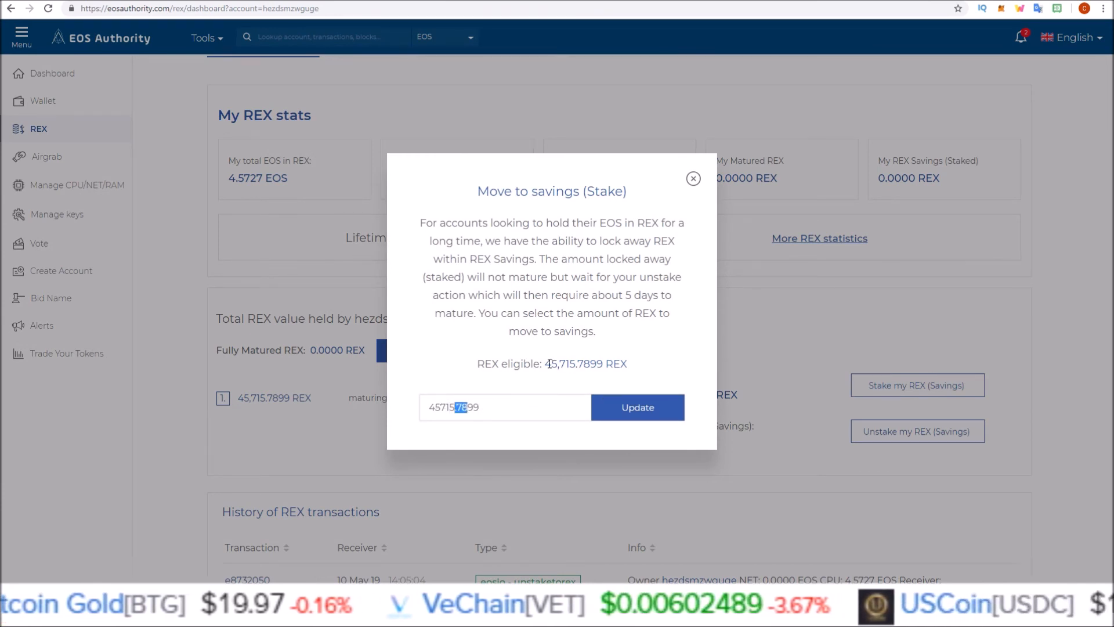
{"action": "left_click", "coordinate": [693, 178]}
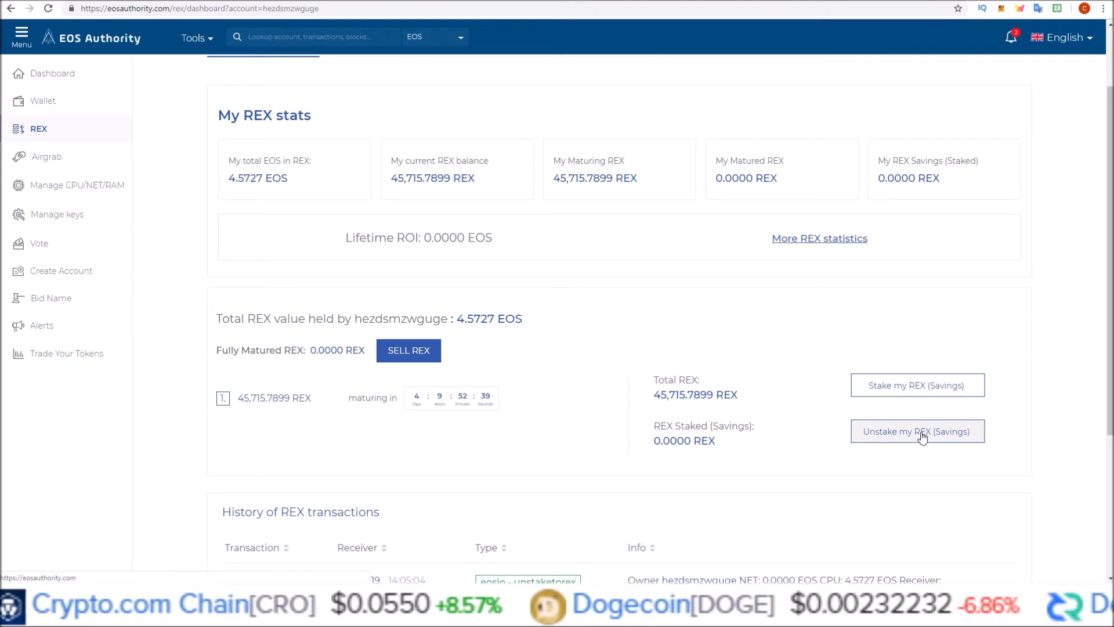
{"action": "mouse_move", "coordinate": [881, 408]}
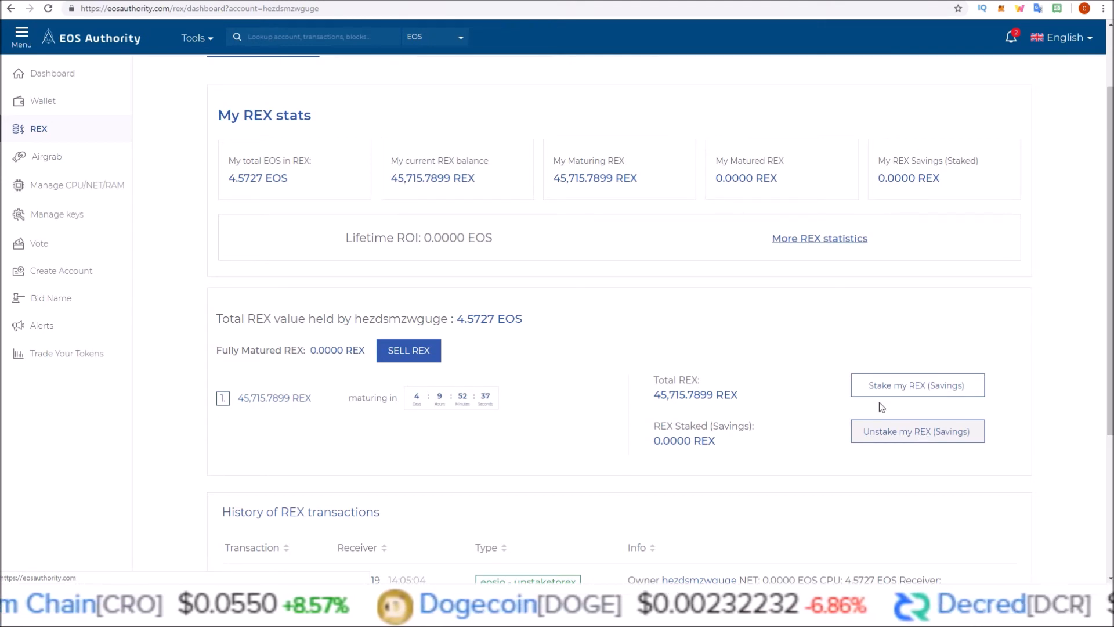
{"action": "mouse_move", "coordinate": [720, 300]}
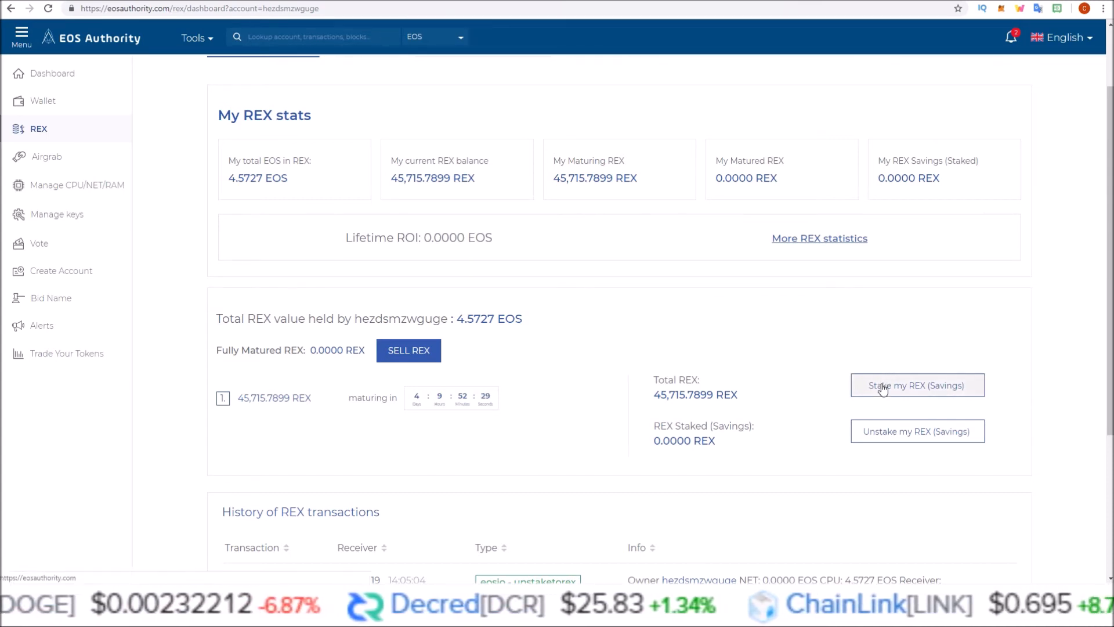
{"action": "mouse_move", "coordinate": [362, 385]}
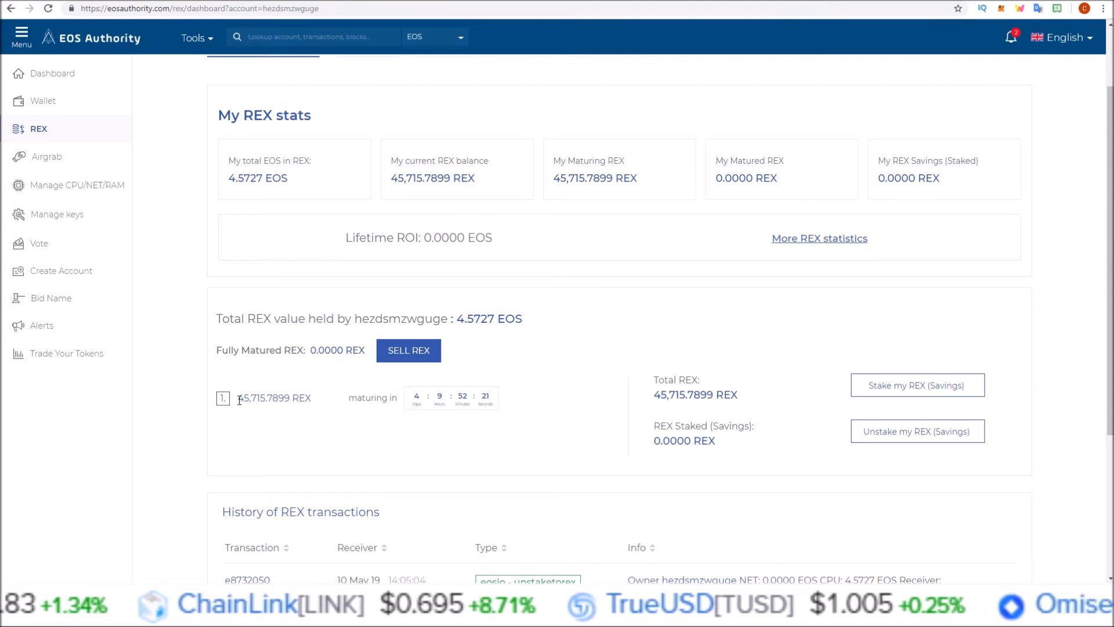
{"action": "double_click", "coordinate": [258, 398]}
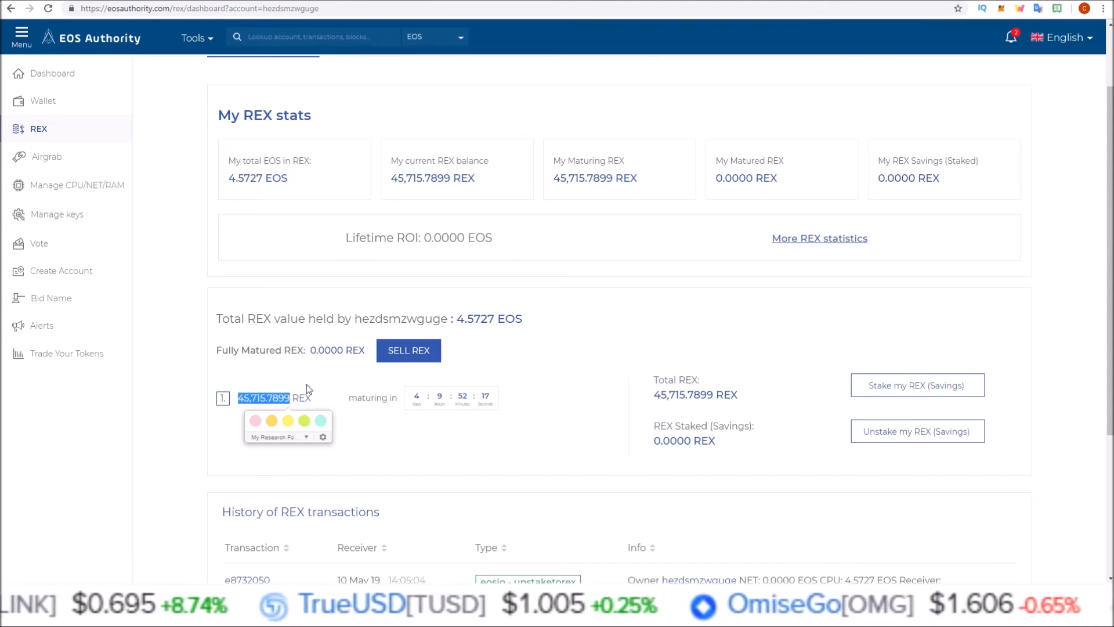
{"action": "mouse_move", "coordinate": [318, 382]}
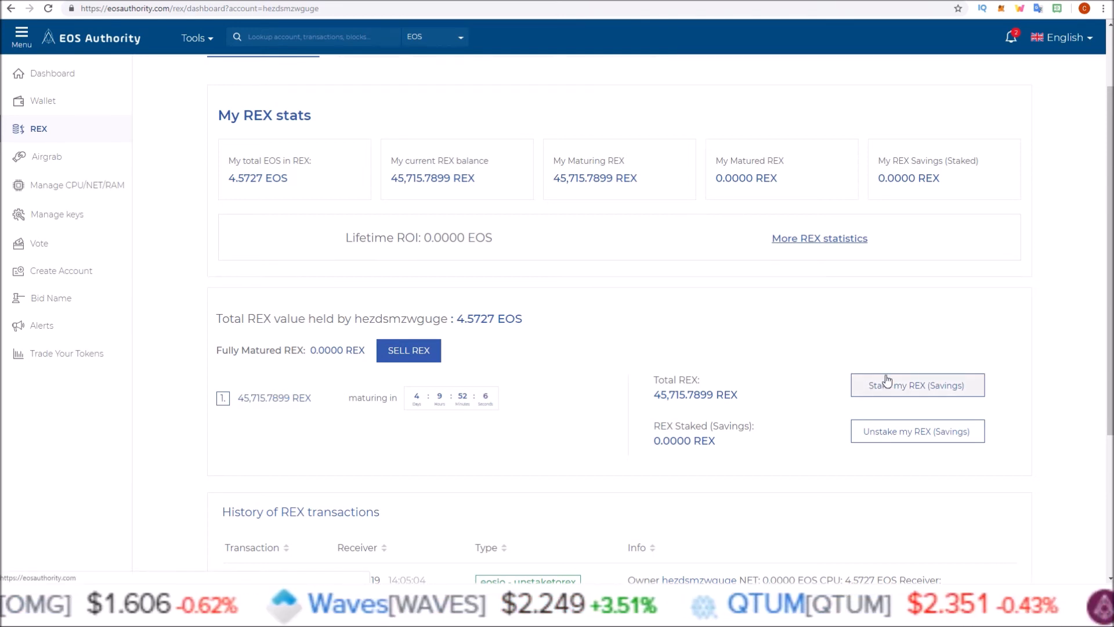
{"action": "mouse_move", "coordinate": [507, 397]}
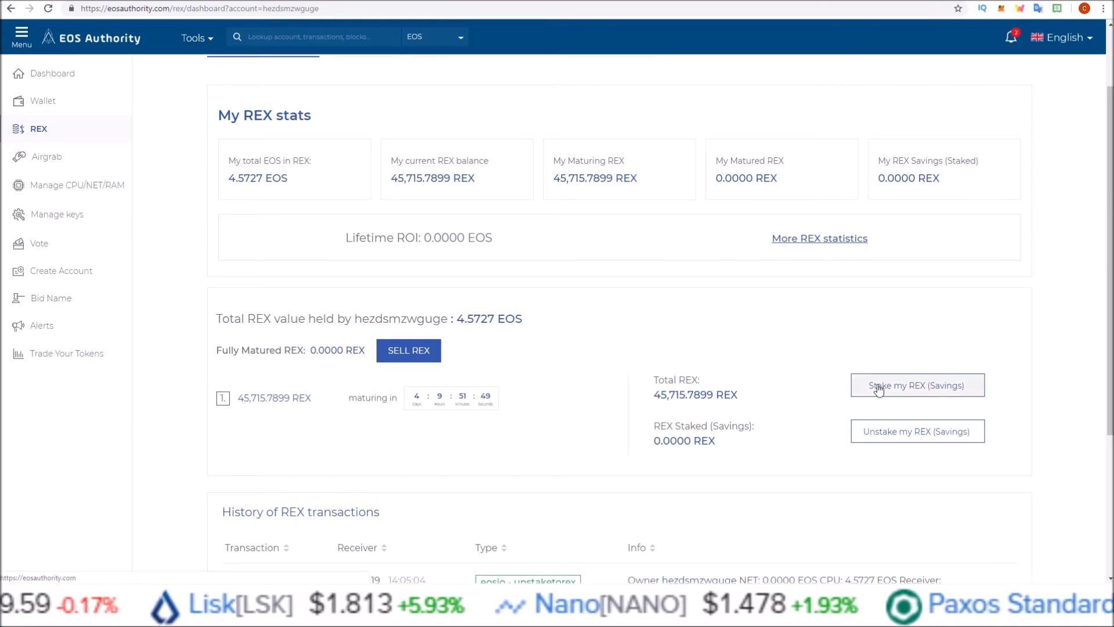
{"action": "mouse_move", "coordinate": [476, 395]}
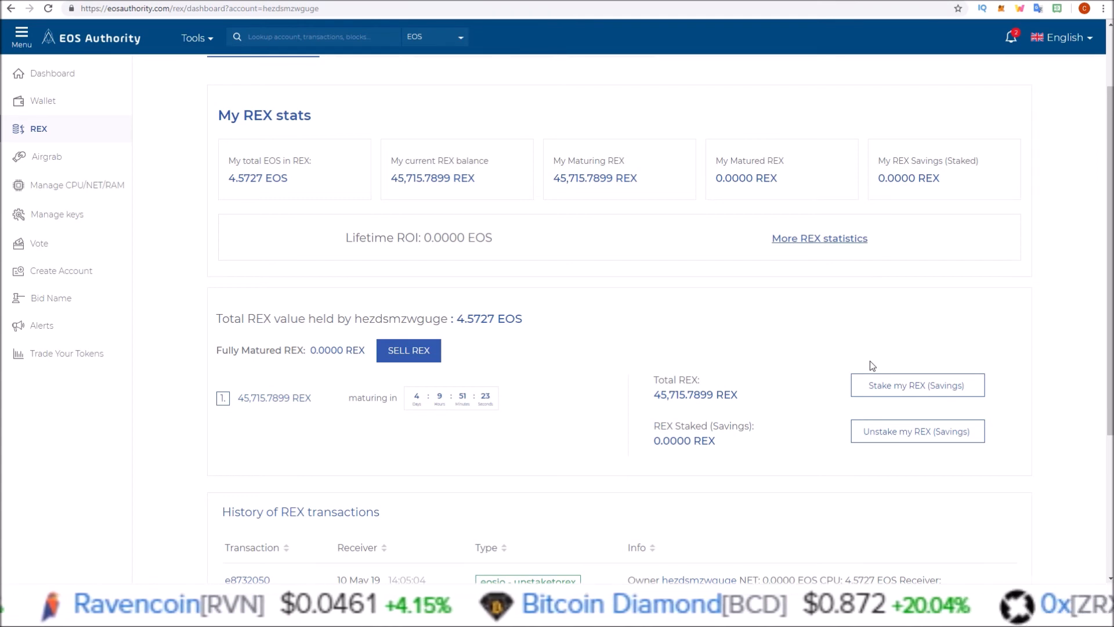
Return to eosauthority.com/rex with no account loaded and show the saved-accounts list.
{"action": "scroll", "scroll_direction": "up", "scroll_amount": 3}
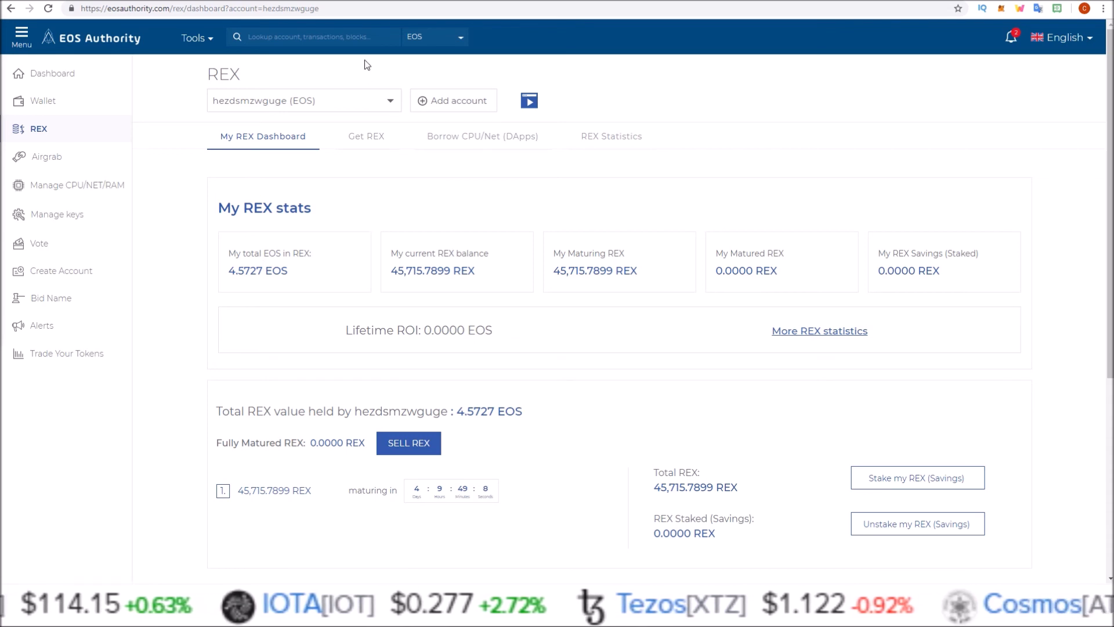
{"action": "mouse_move", "coordinate": [316, 64]}
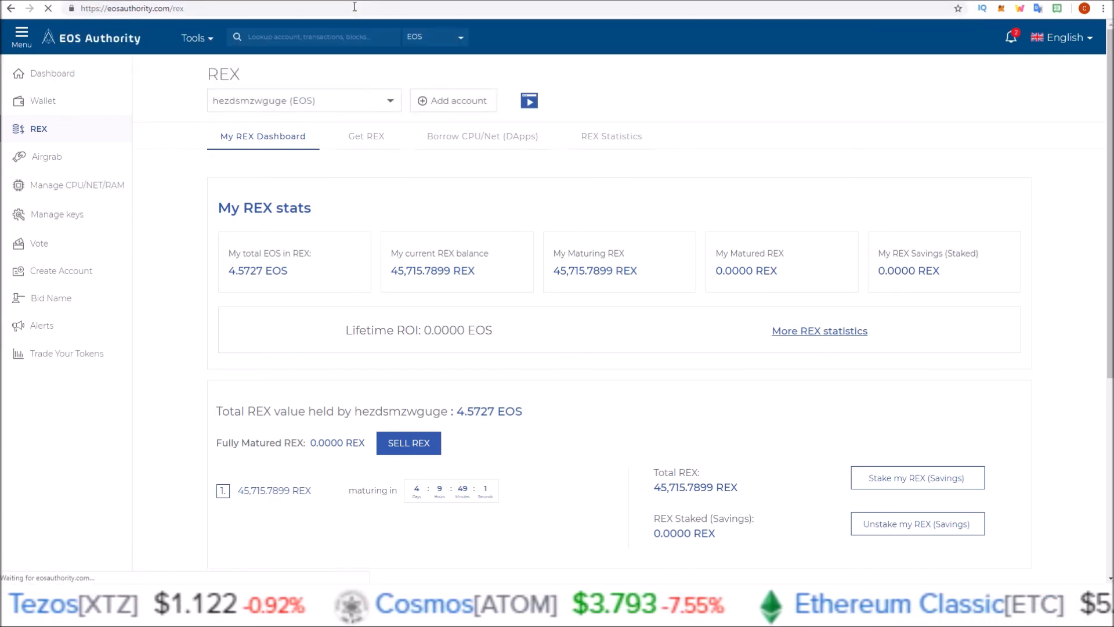
{"action": "left_click", "coordinate": [366, 135]}
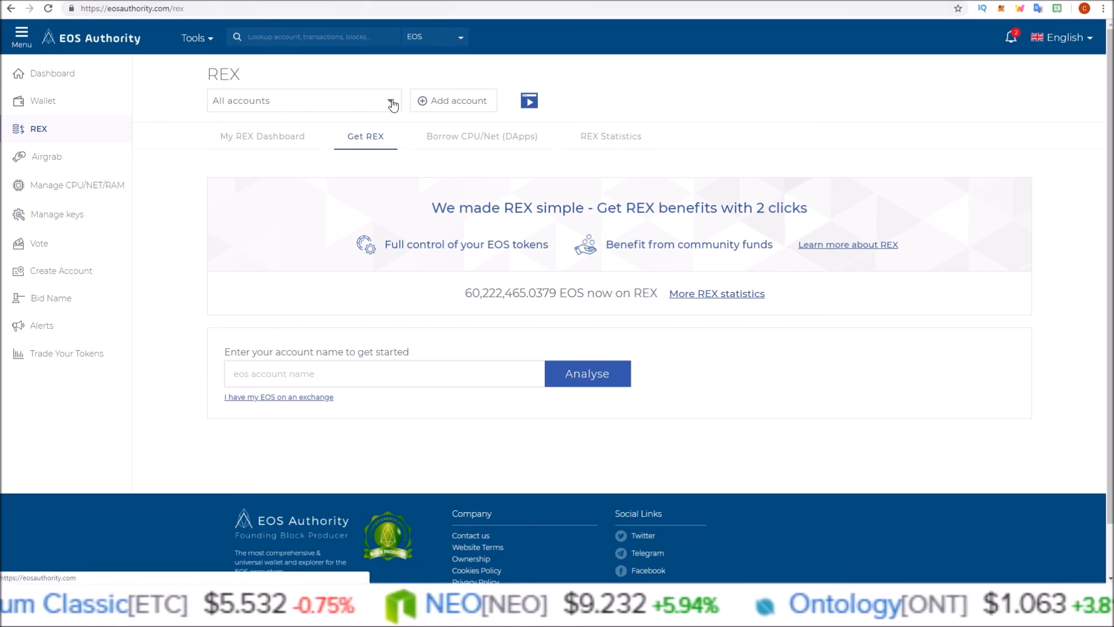
{"action": "left_click", "coordinate": [390, 100]}
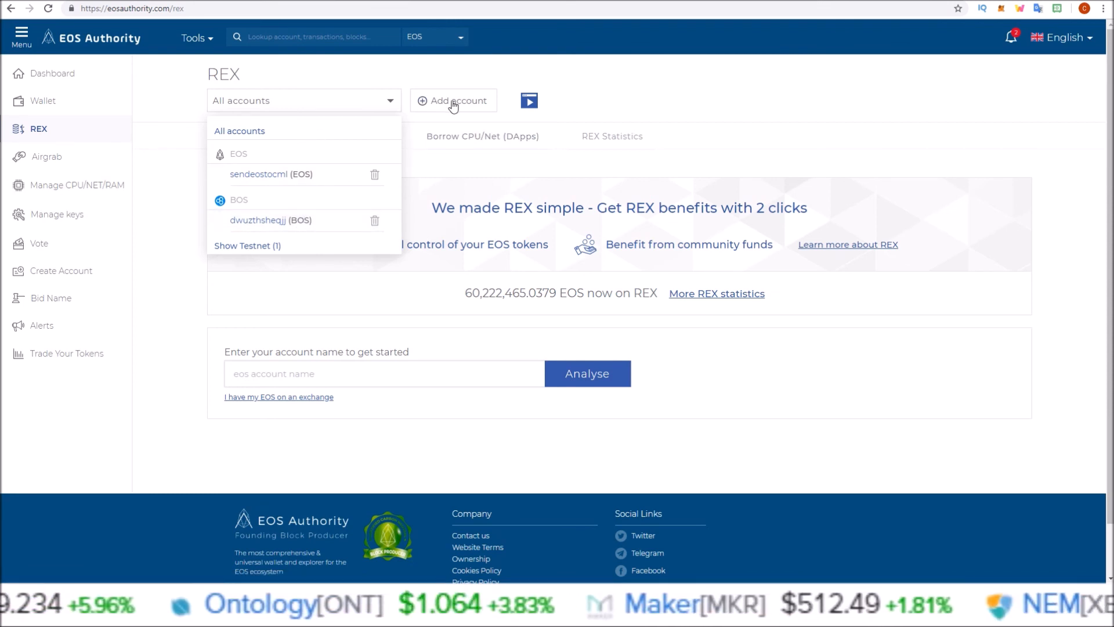
{"action": "left_click", "coordinate": [454, 100]}
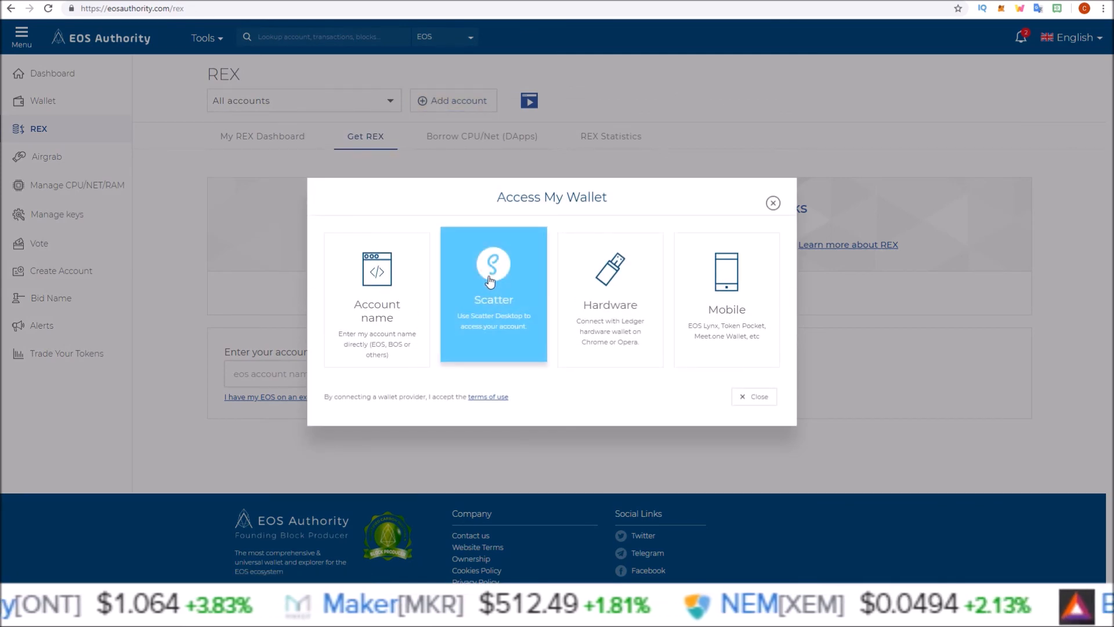
{"action": "left_click", "coordinate": [494, 295]}
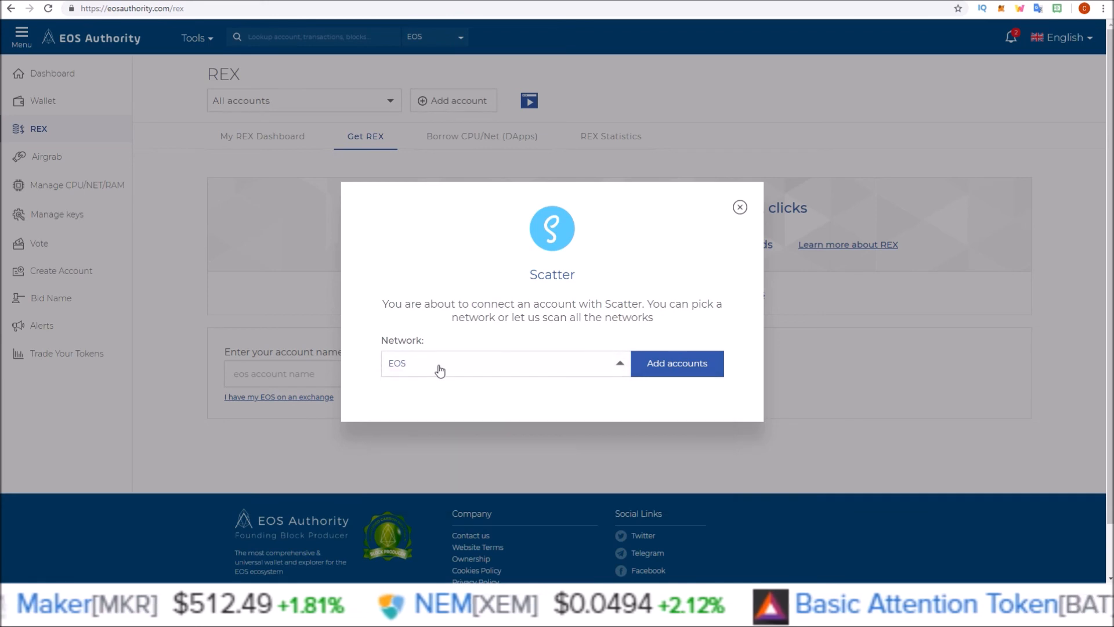
{"action": "left_click", "coordinate": [676, 363]}
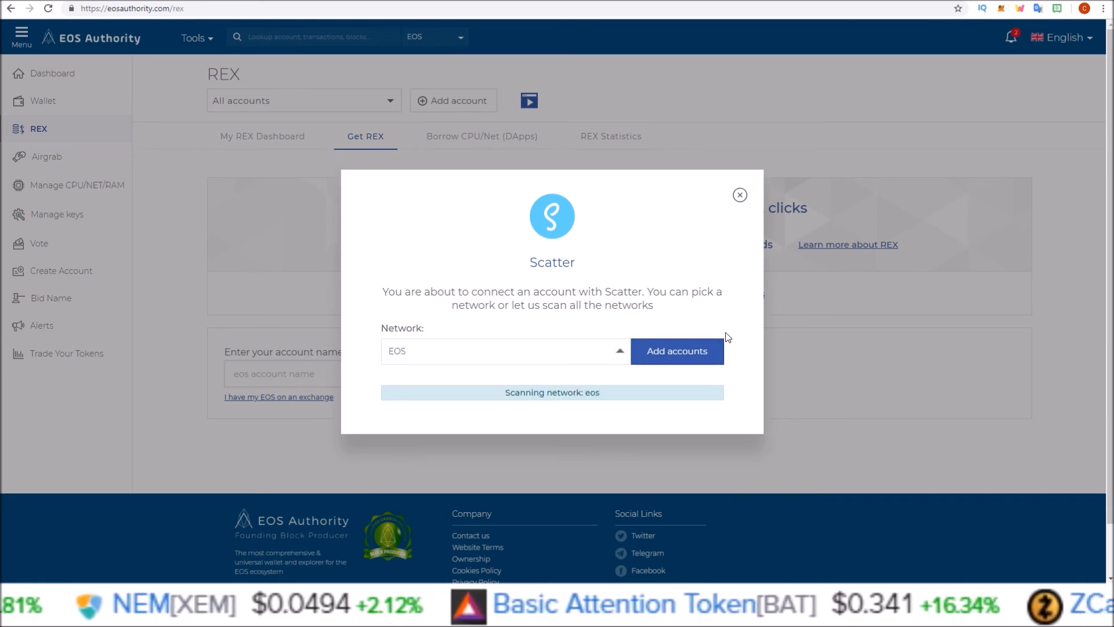
{"action": "left_click", "coordinate": [675, 351]}
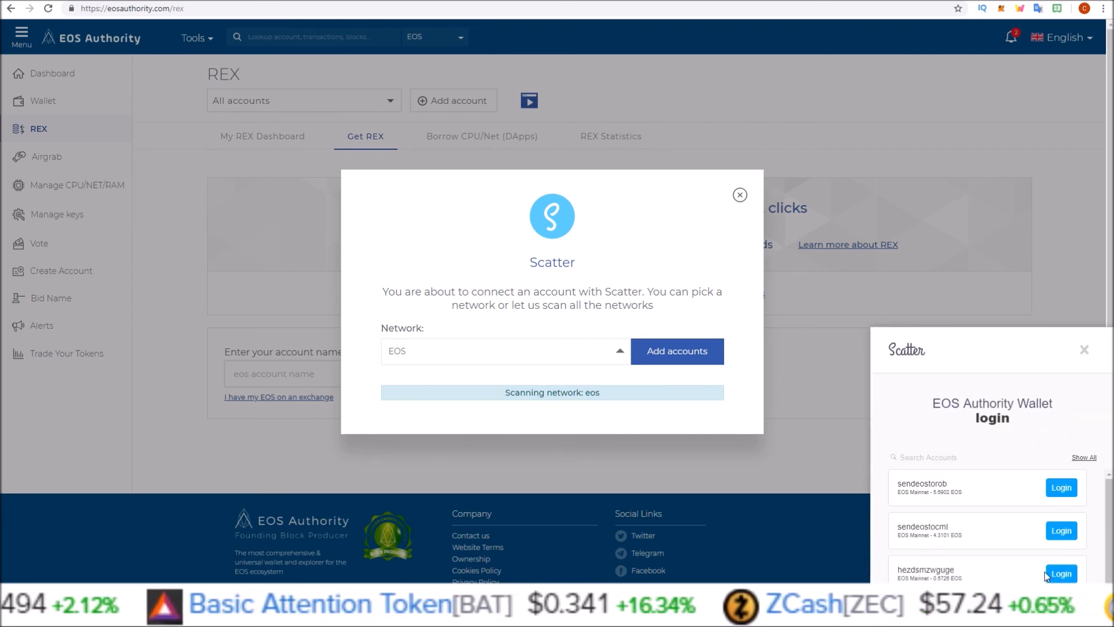
{"action": "left_click", "coordinate": [1061, 572]}
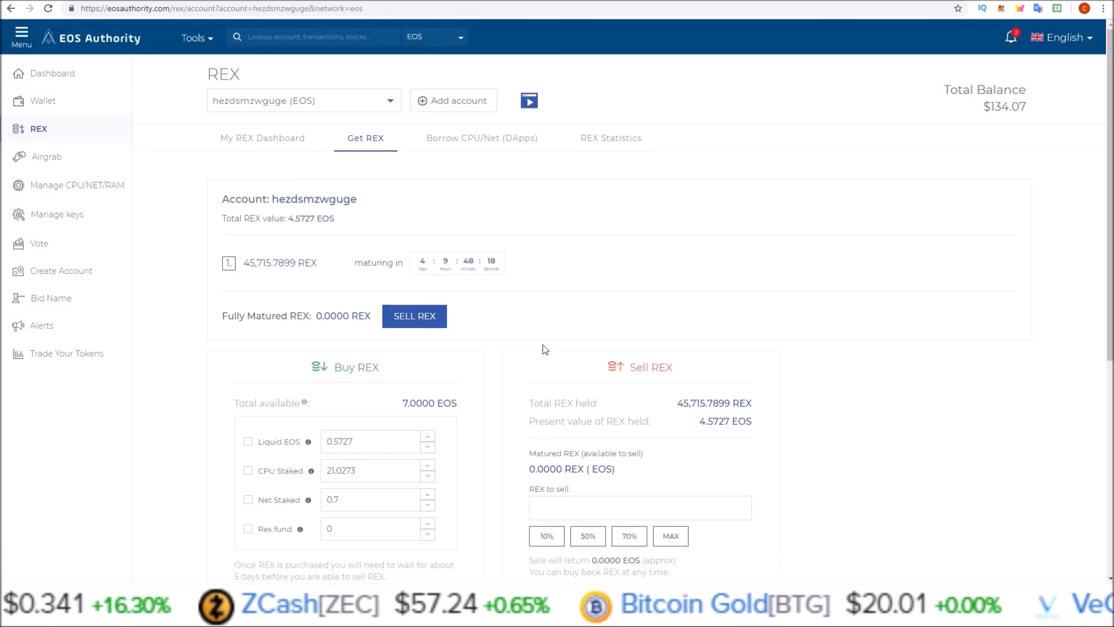
{"action": "mouse_move", "coordinate": [278, 209]}
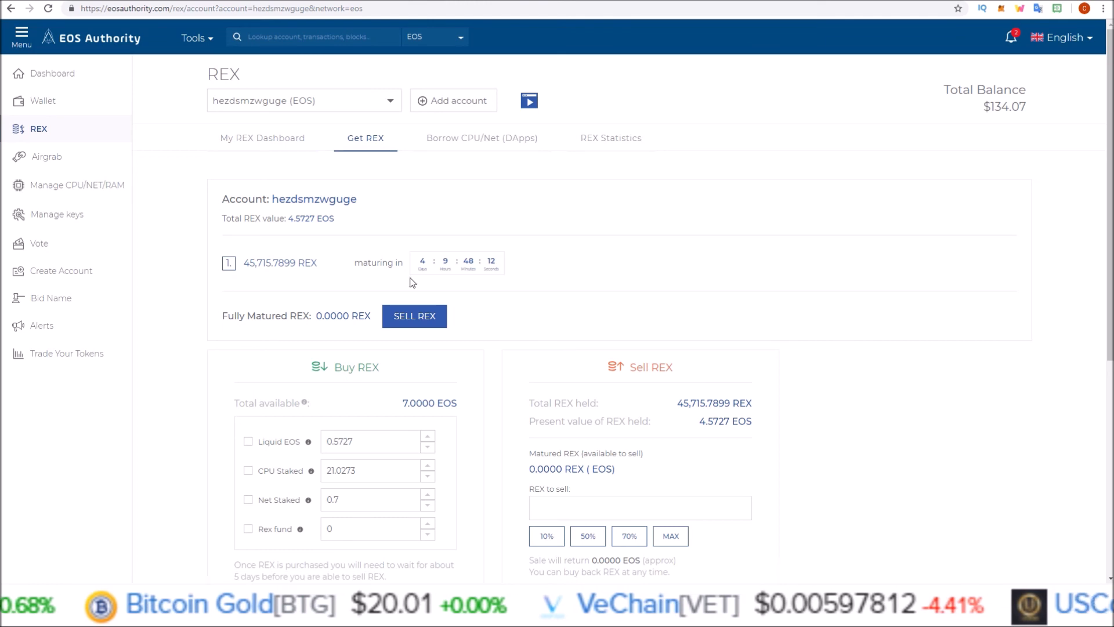
Switch to My REX Dashboard, showing 45,715.7899 REX maturing and 0.0000 matured or saved.
{"action": "left_click", "coordinate": [262, 138]}
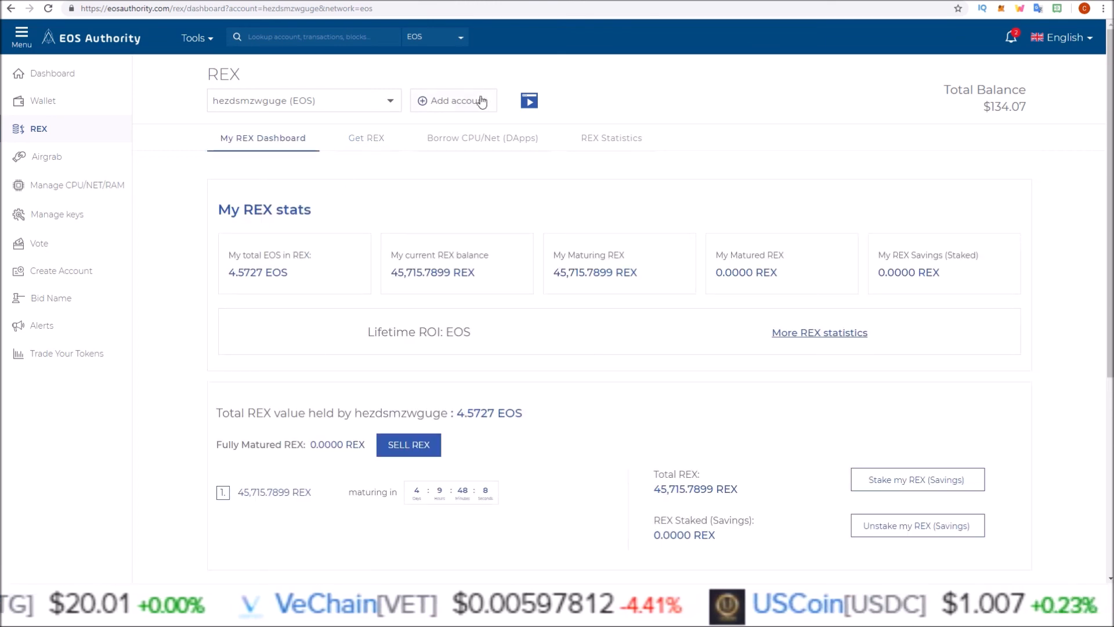
{"action": "scroll", "scroll_direction": "down", "scroll_amount": 3}
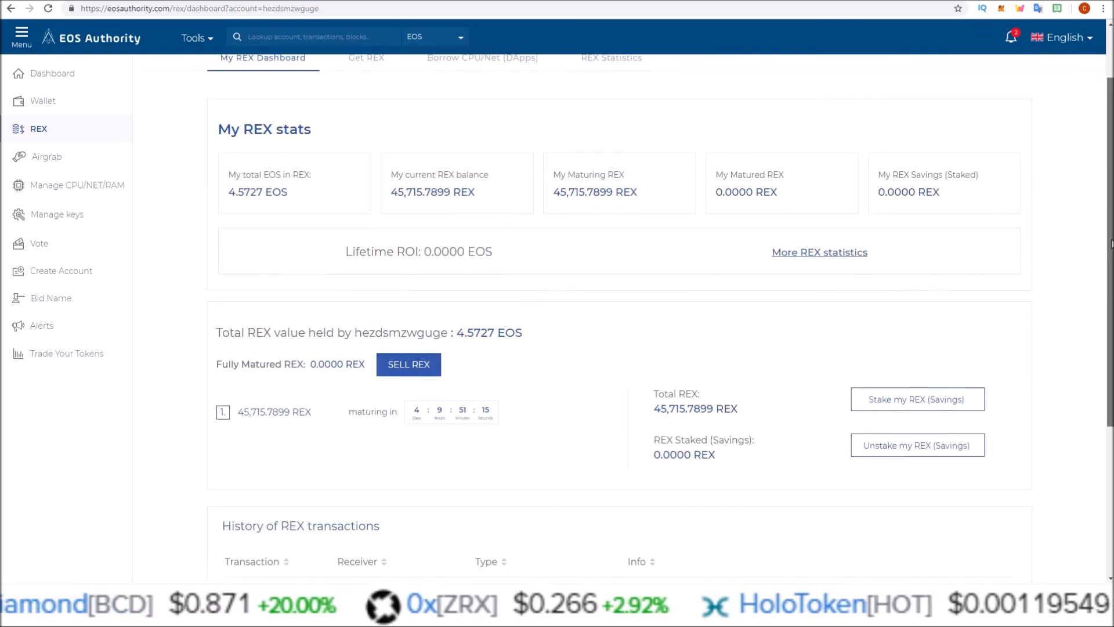
{"action": "scroll", "scroll_direction": "up", "scroll_amount": 3}
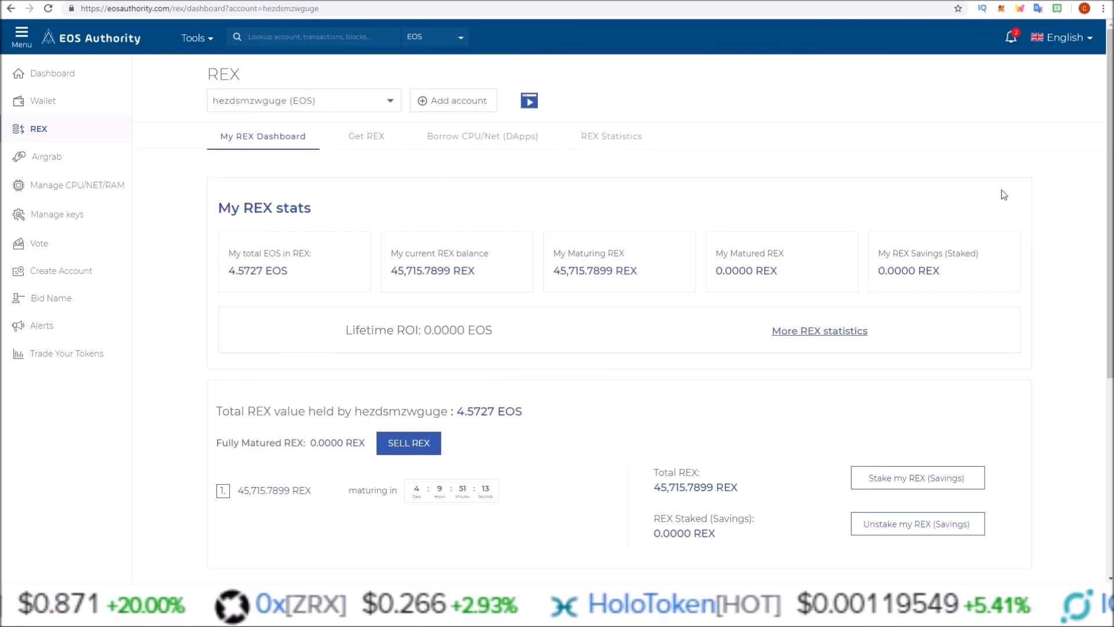
{"action": "mouse_move", "coordinate": [879, 217]}
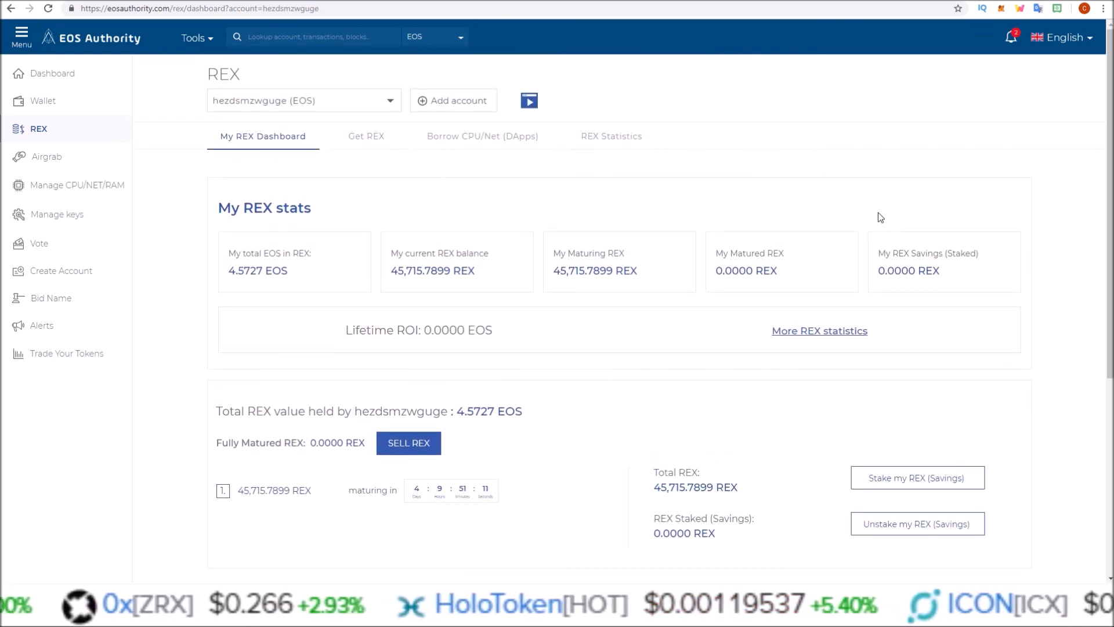
{"action": "mouse_move", "coordinate": [679, 134]}
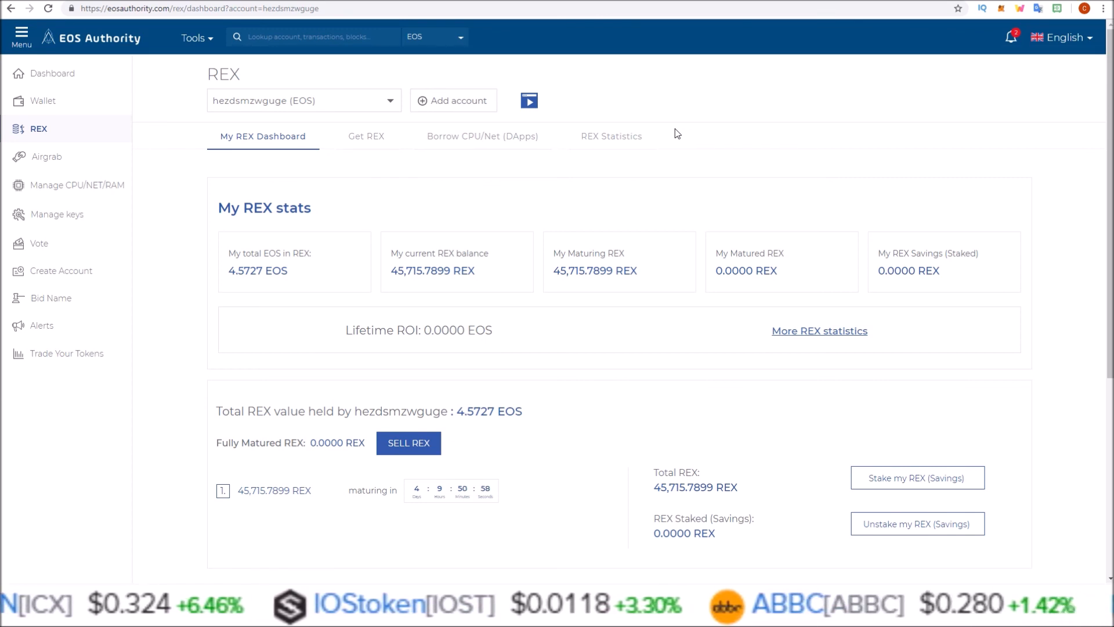
{"action": "mouse_move", "coordinate": [560, 174]}
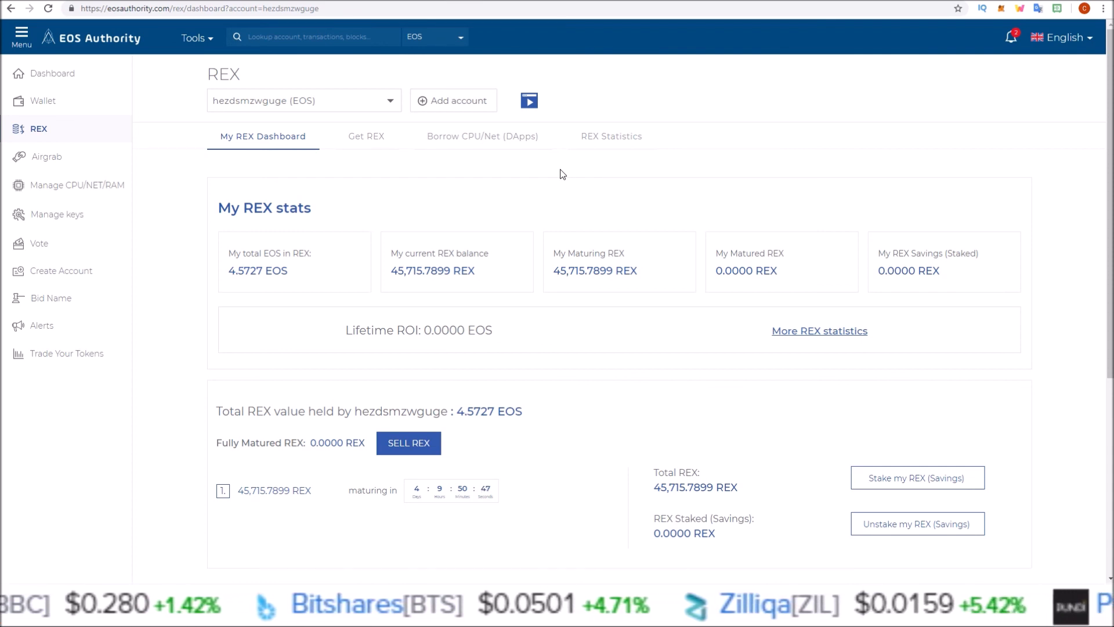
{"action": "mouse_move", "coordinate": [519, 263]}
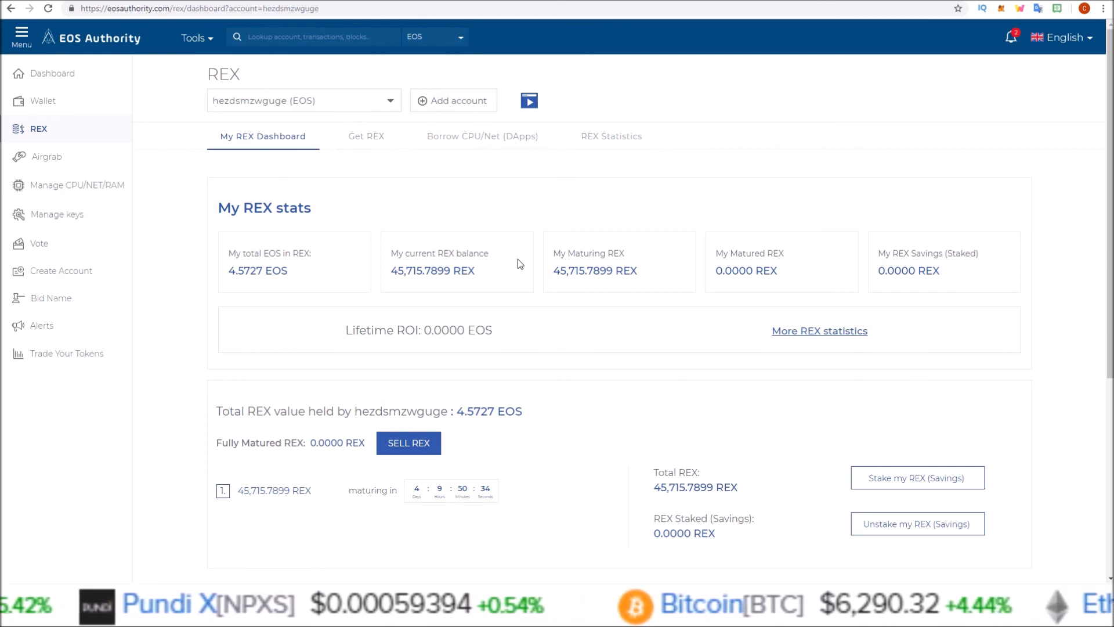
{"action": "mouse_move", "coordinate": [154, 206]}
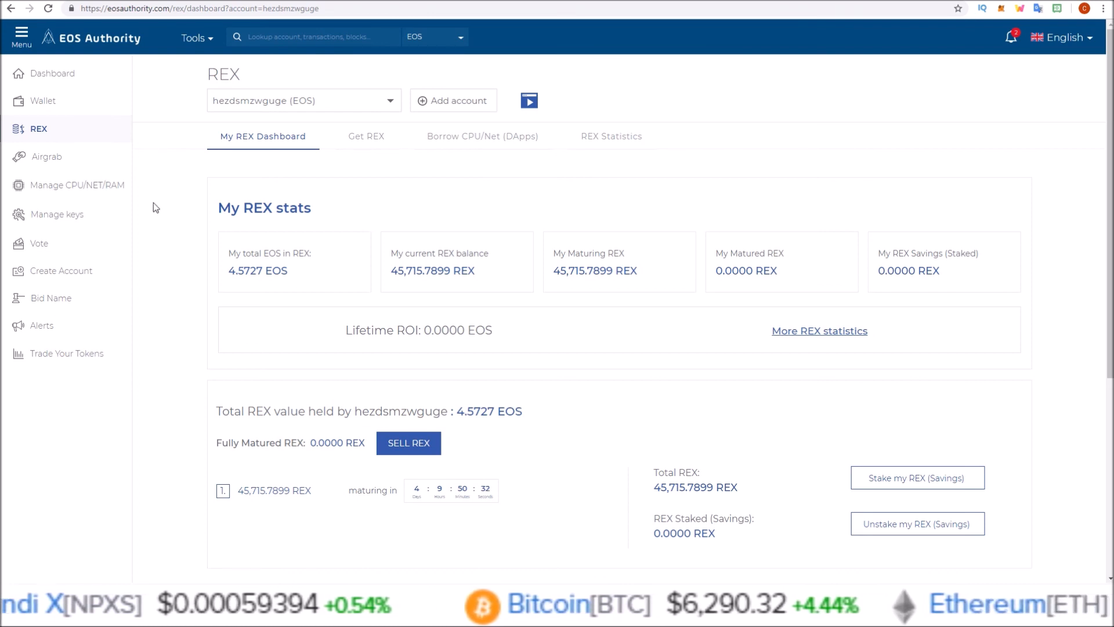